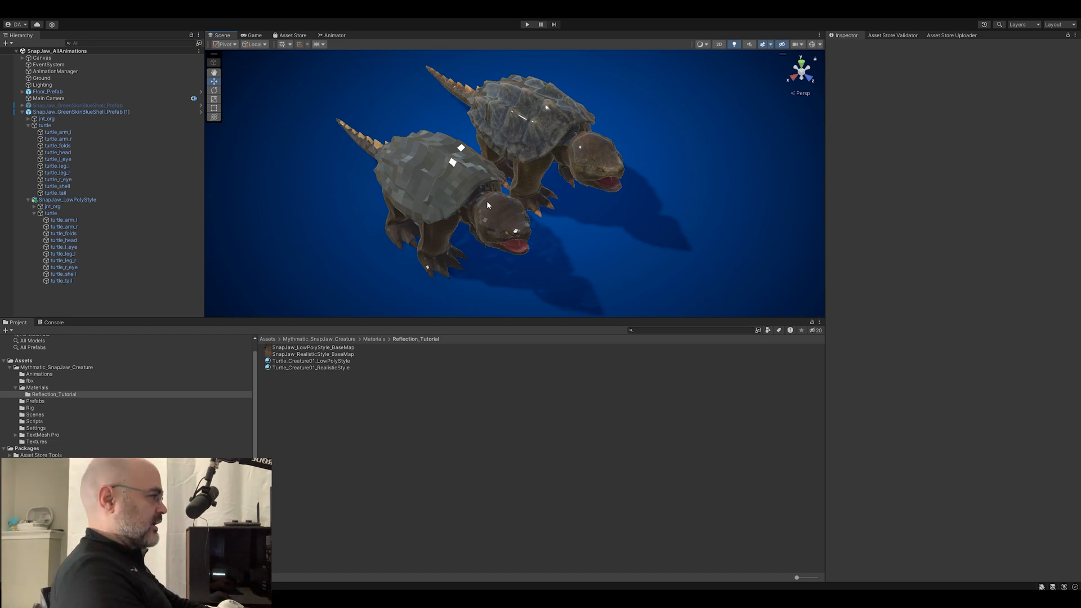
mouse_move(543, 317)
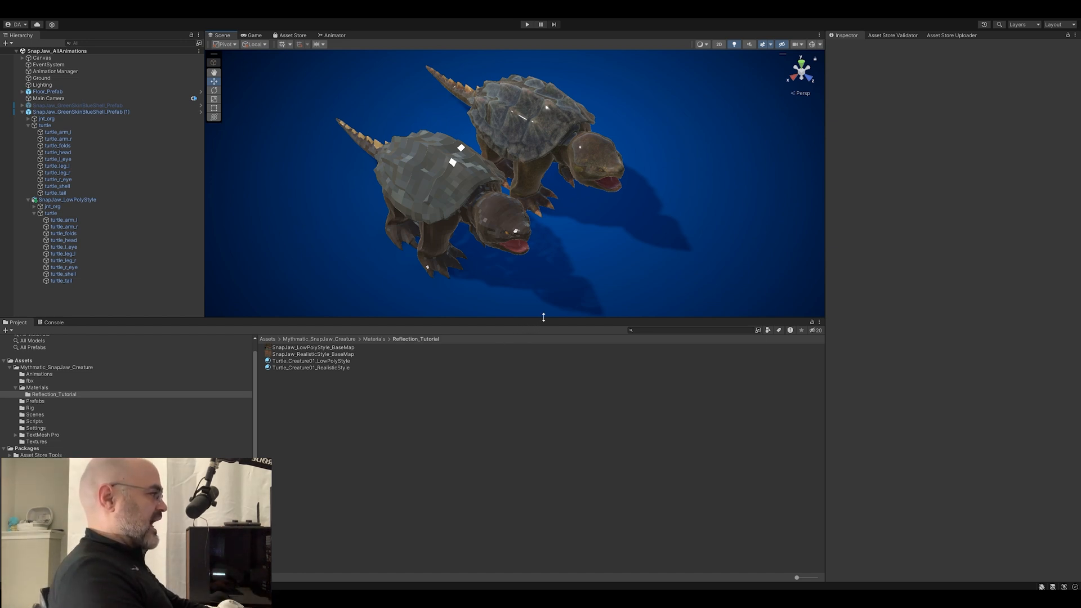
Step: Hide the realistic SnapJaw_GreenSkinBlueShell prefab so only the low-poly turtle shows
left_click(61, 199)
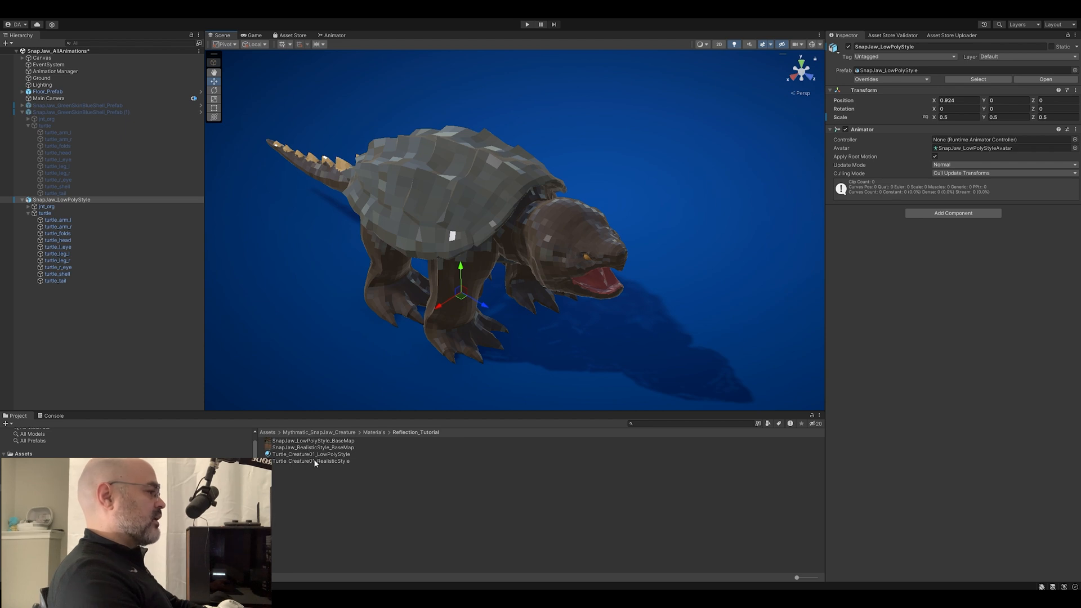
Step: Inspect the Turtle_Creature01_LowPolyStyle material, its BaseMap texture, then its surface settings again
left_click(311, 454)
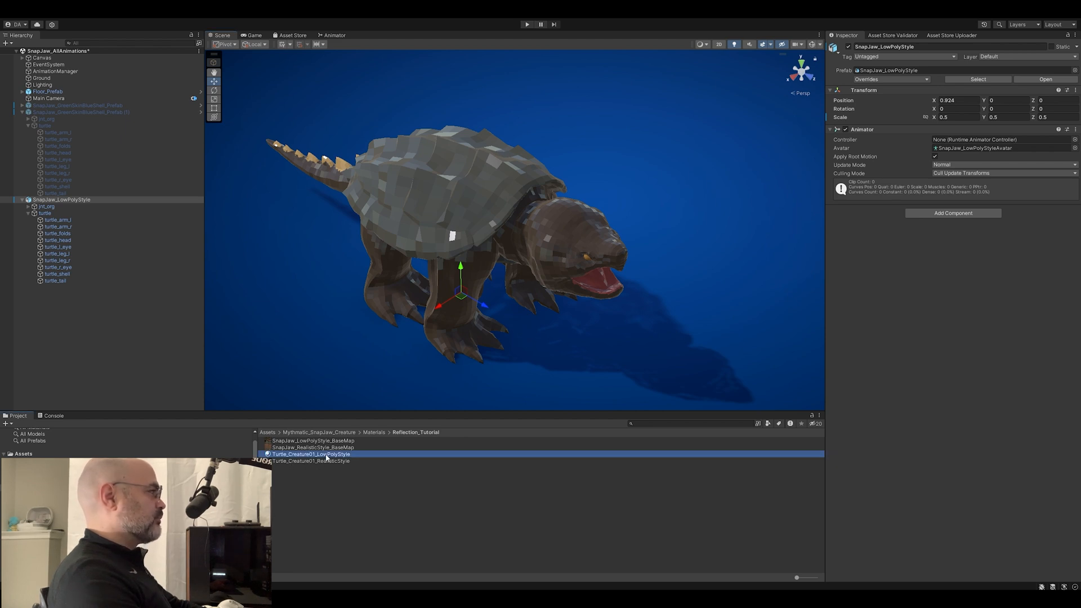
left_click(311, 454)
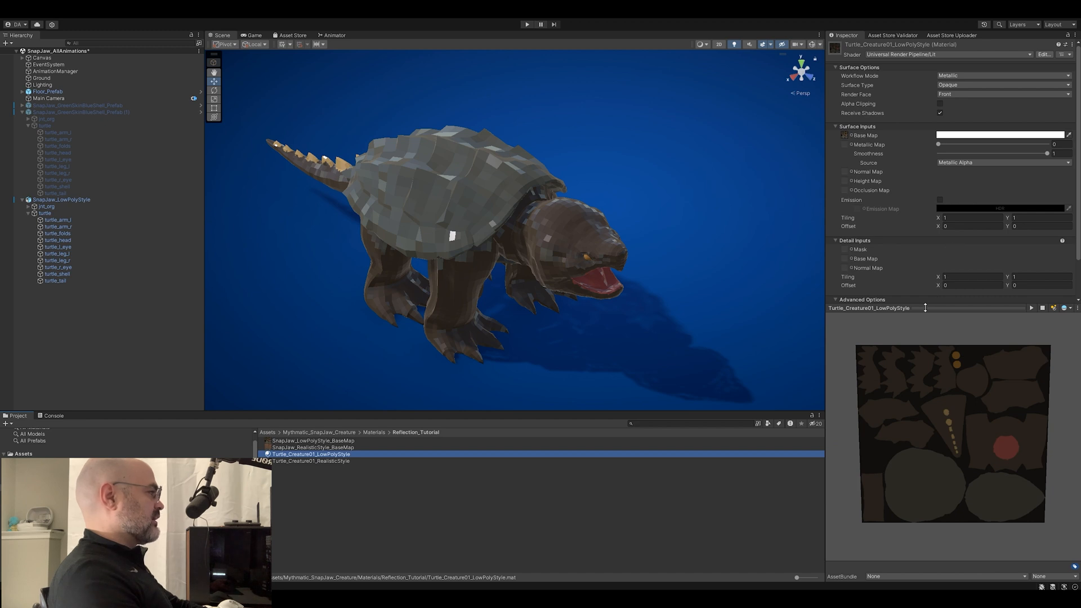
left_click(862, 300)
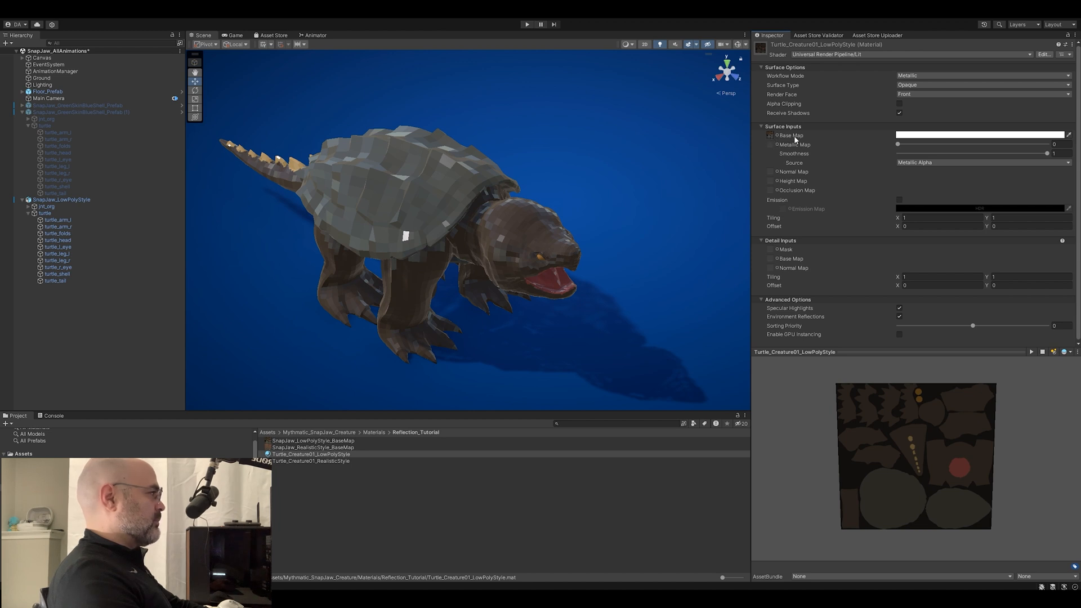
mouse_move(770, 141)
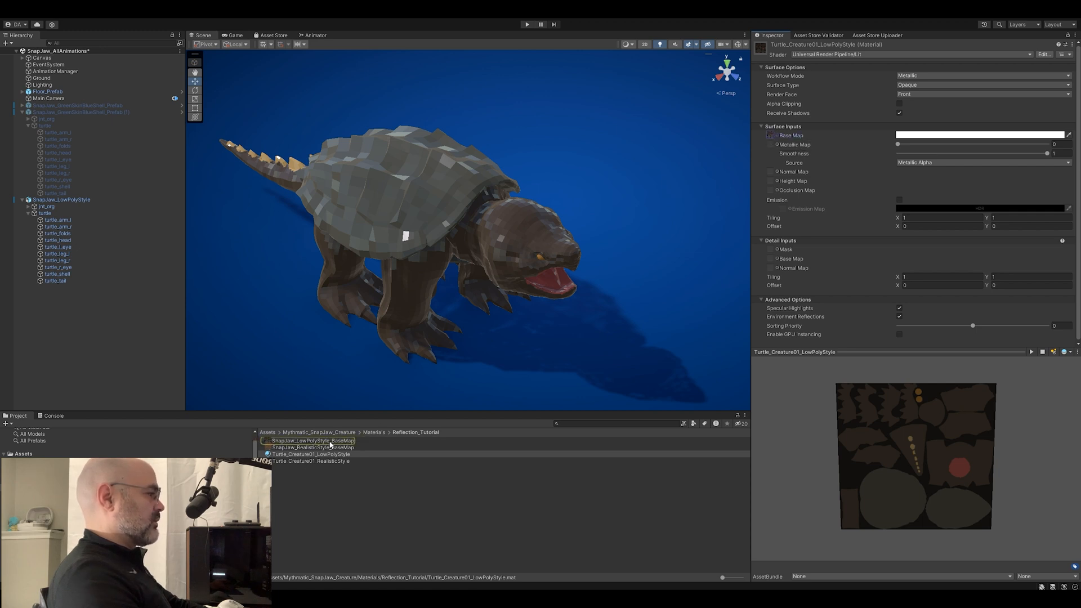
left_click(312, 440)
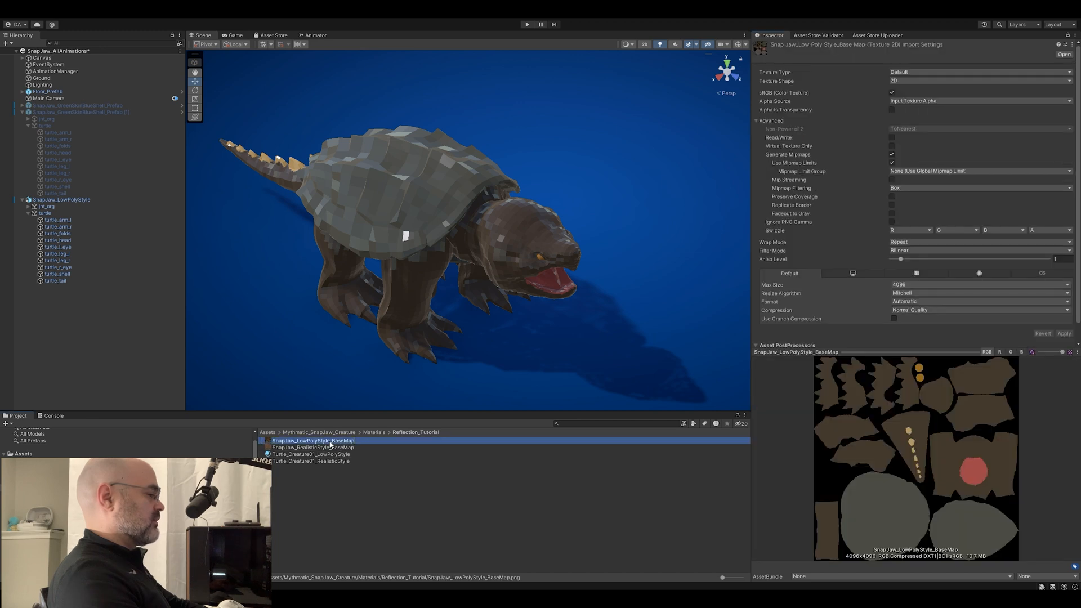
left_click(311, 453)
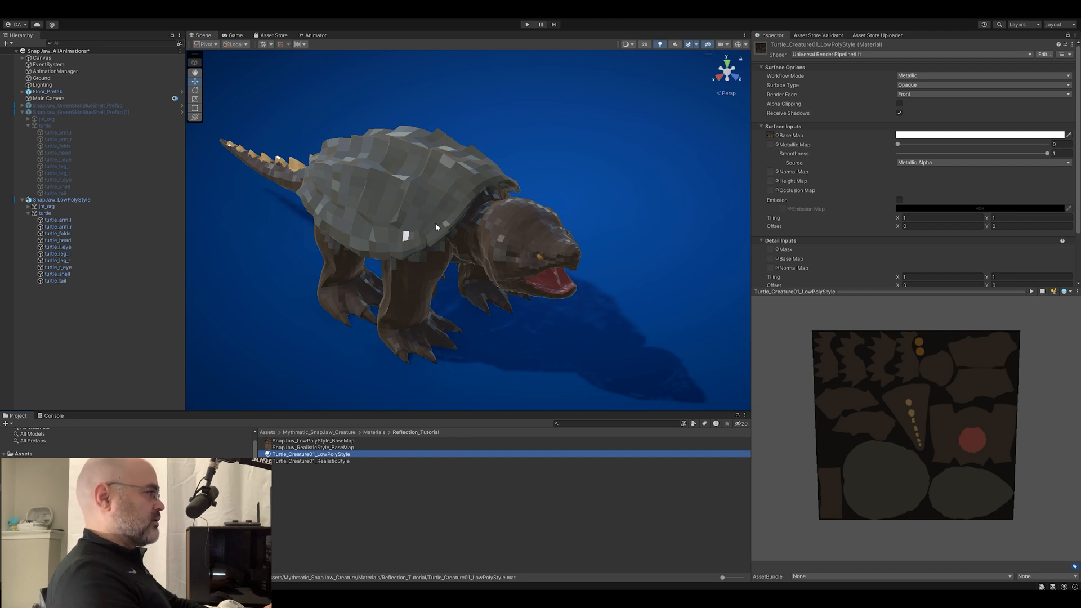
mouse_move(756, 104)
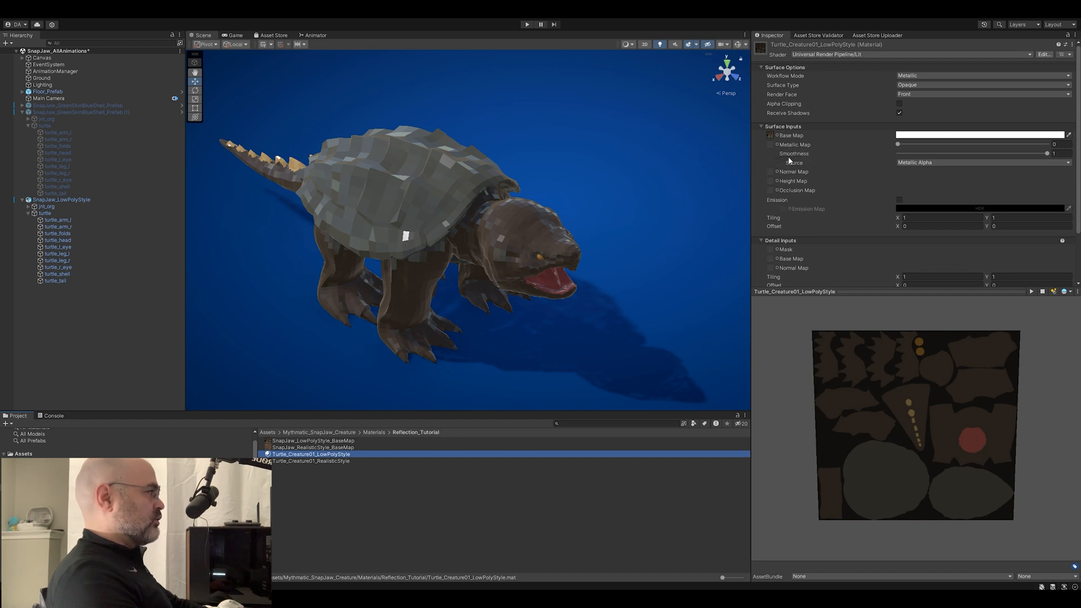
mouse_move(1025, 159)
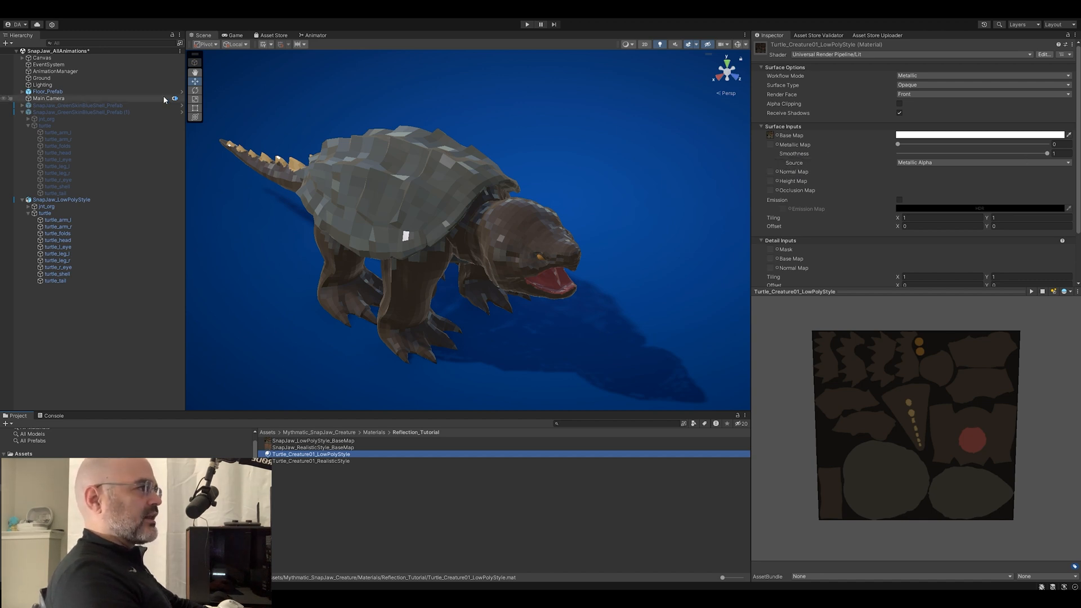
Step: Review the scene's directional light settings, then return to the low-poly material
left_click(42, 85)
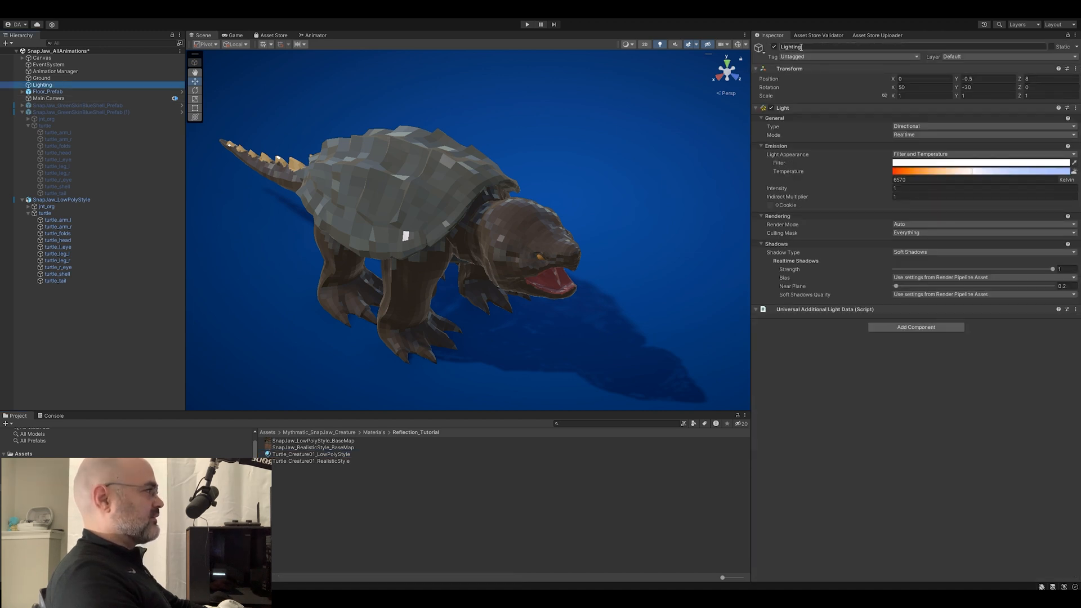
left_click(774, 47)
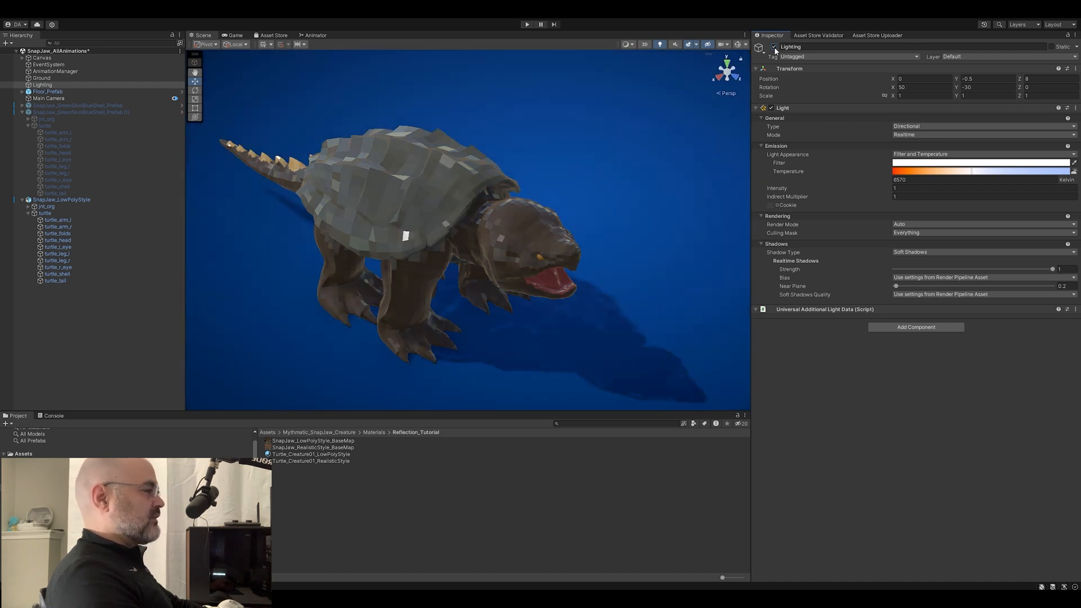
left_click(311, 454)
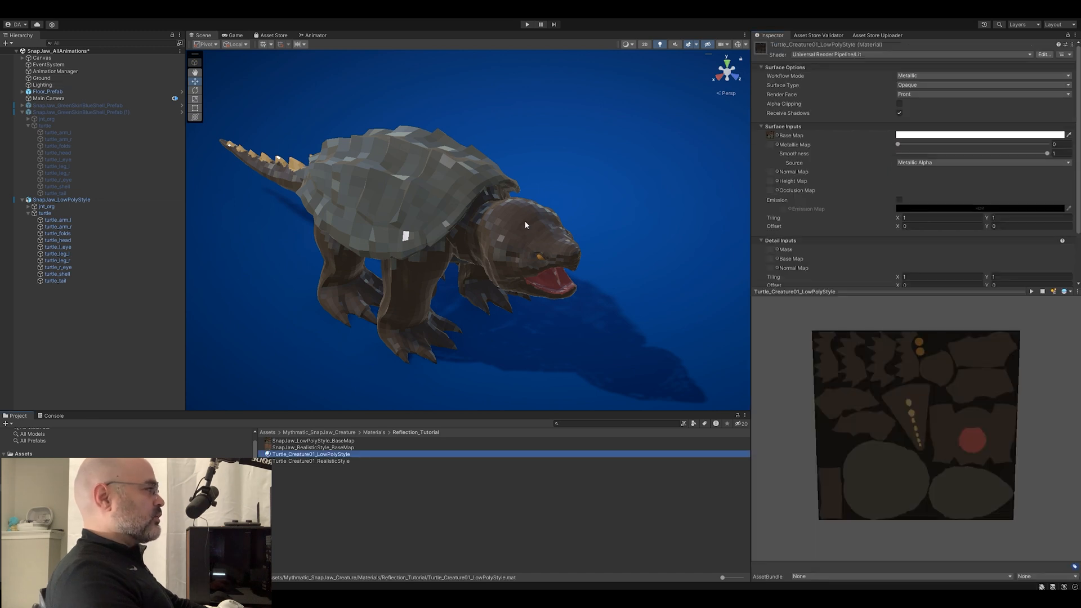
mouse_move(1020, 162)
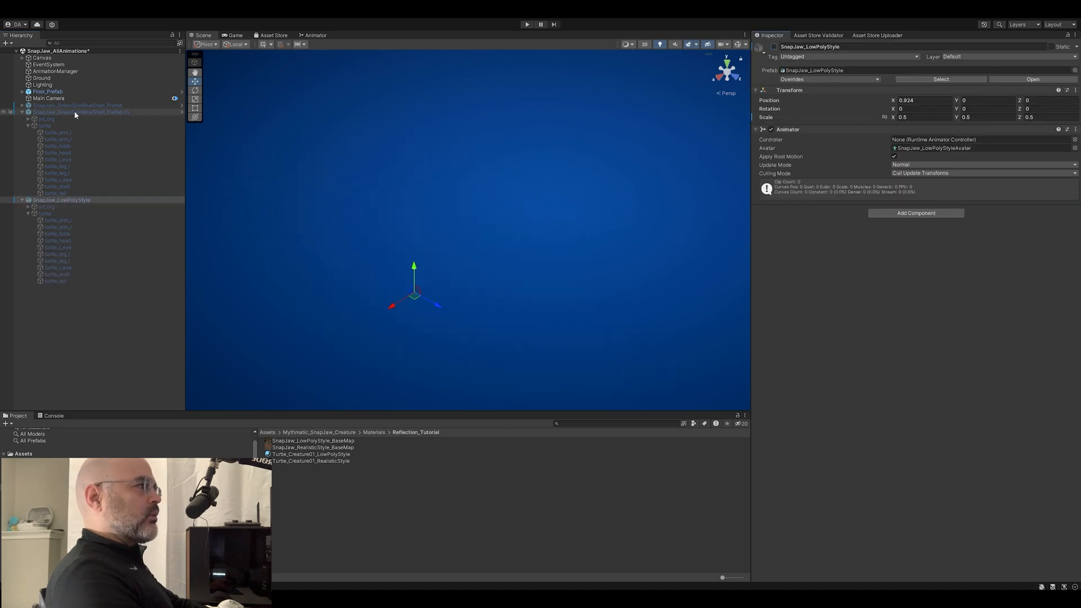
Step: Make the realistic SnapJaw prefab visible again and clear the selection
left_click(81, 112)
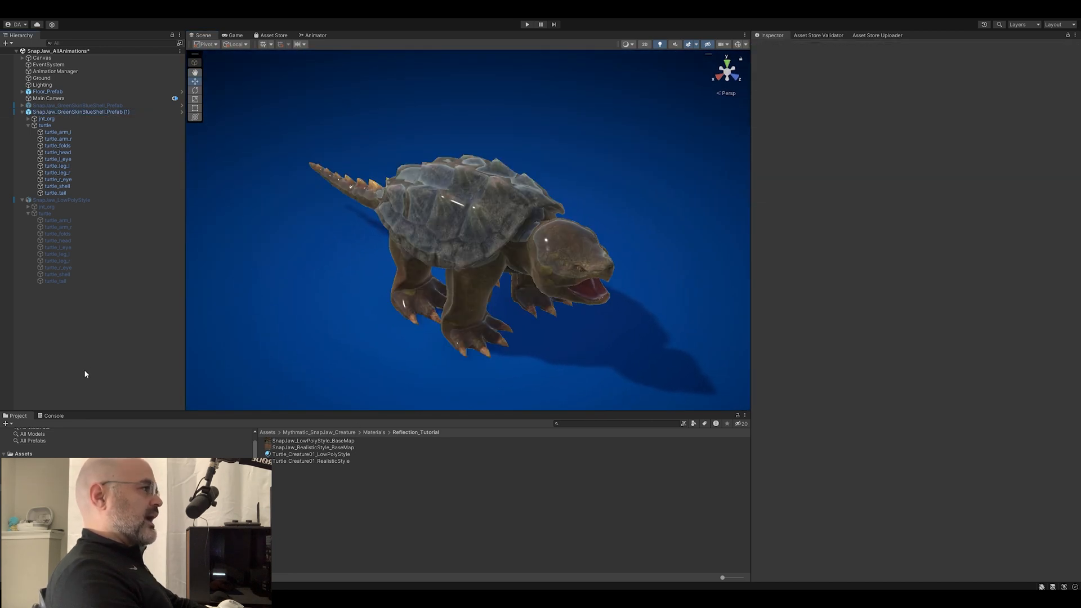
left_click(57, 139)
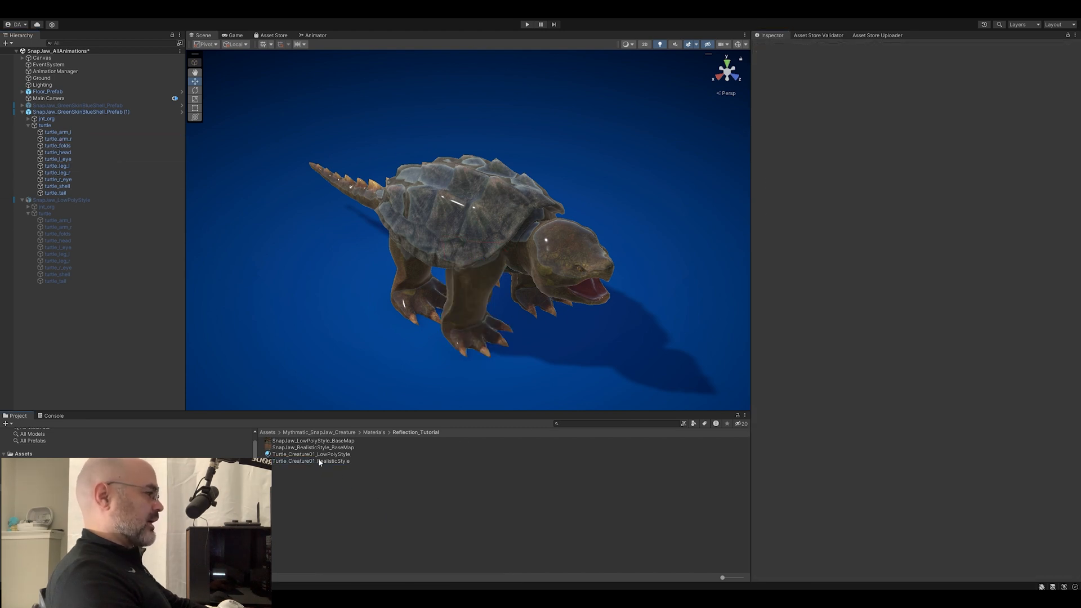
Step: Show the Turtle_Creature01_RealisticStyle material's Surface Inputs in the Inspector
left_click(311, 461)
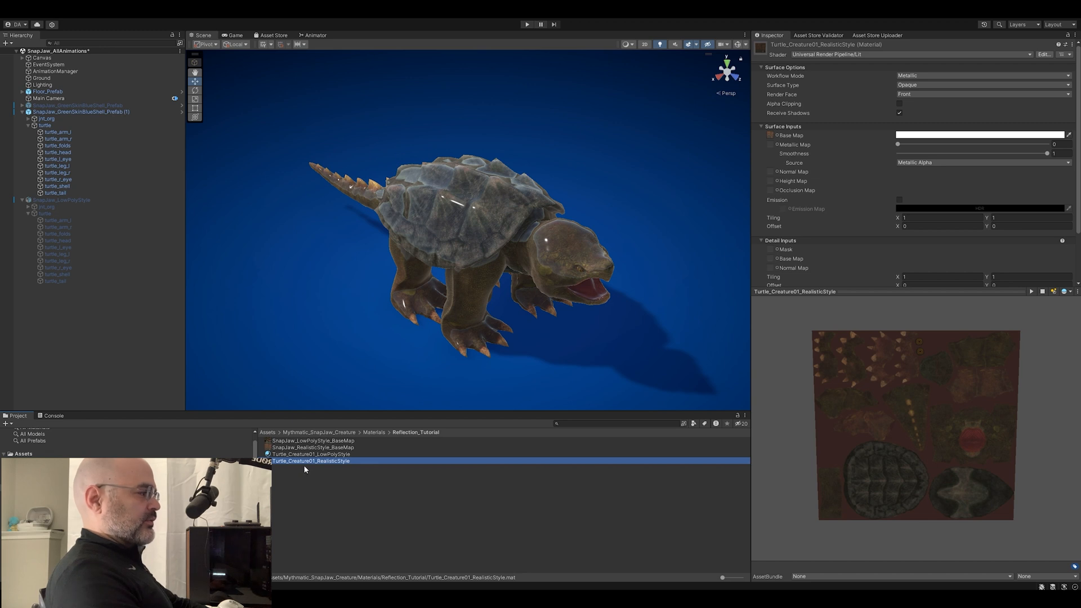
mouse_move(339, 466)
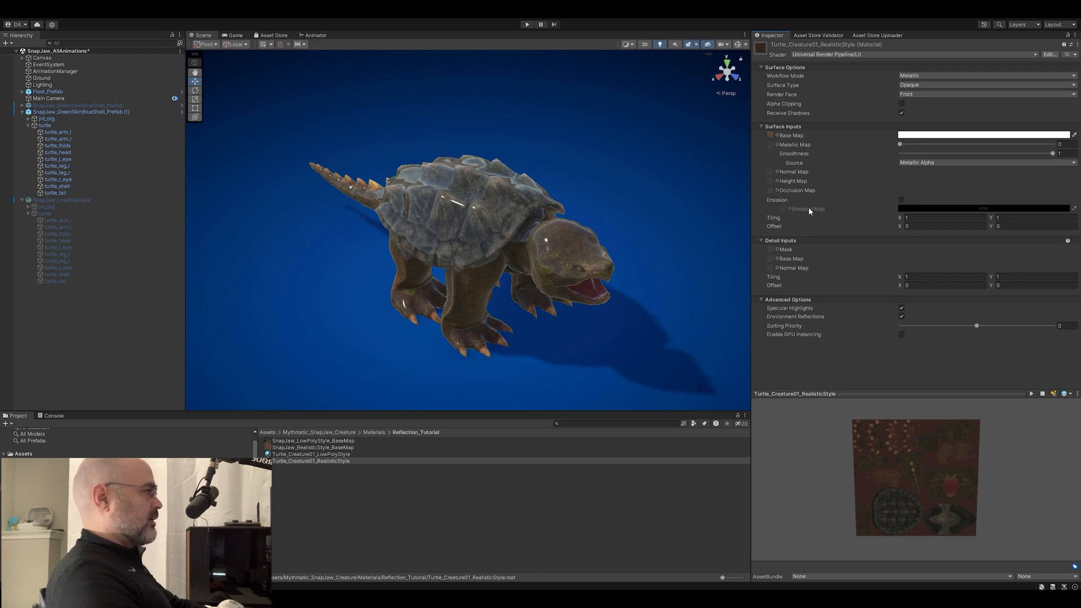
mouse_move(1046, 161)
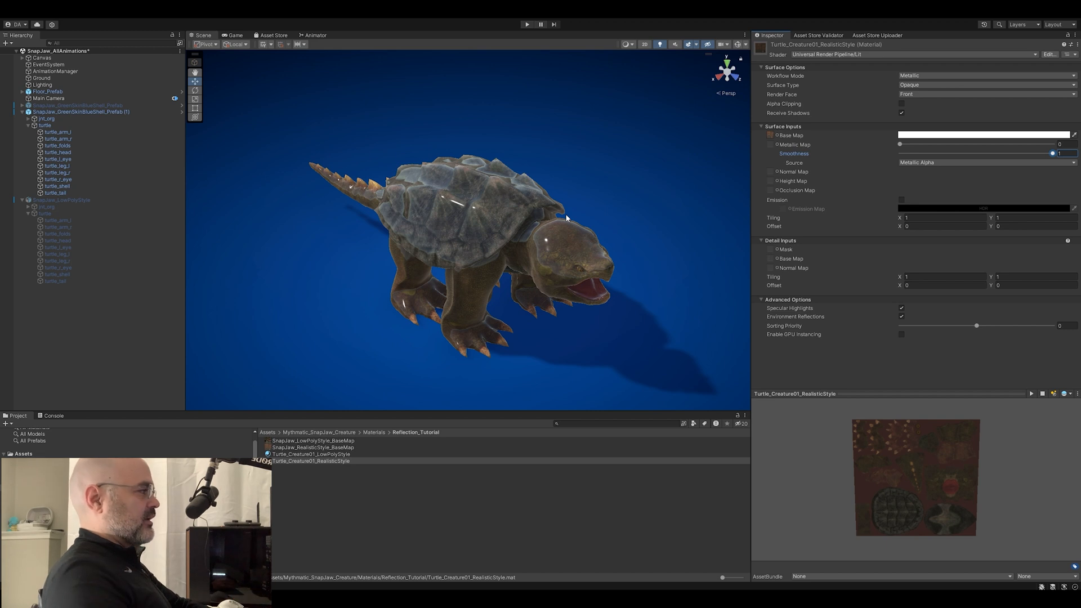
mouse_move(938, 159)
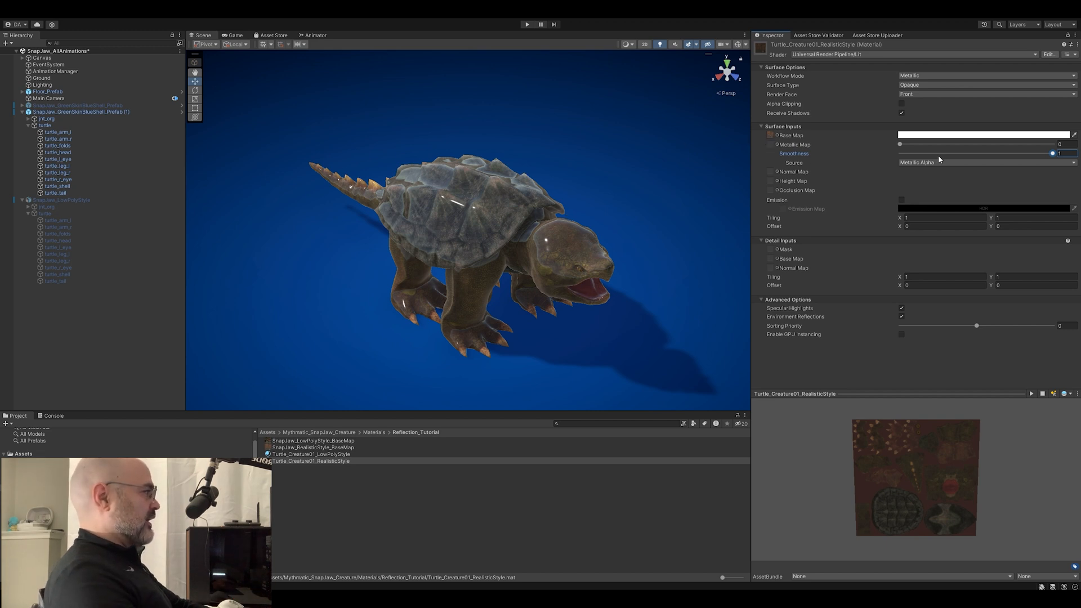
mouse_move(272, 153)
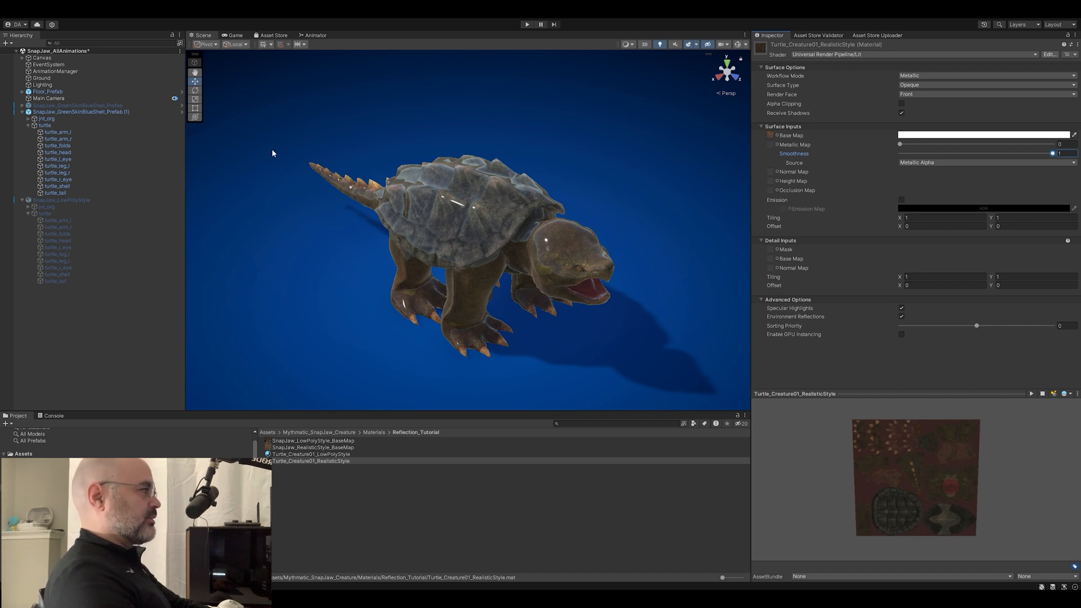
mouse_move(537, 234)
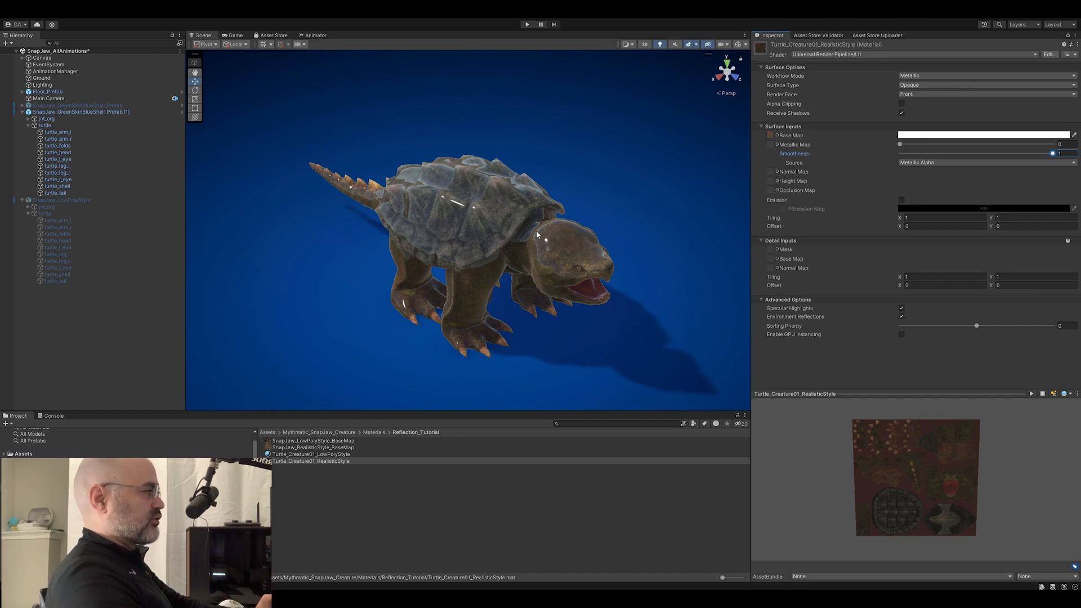
mouse_move(415, 211)
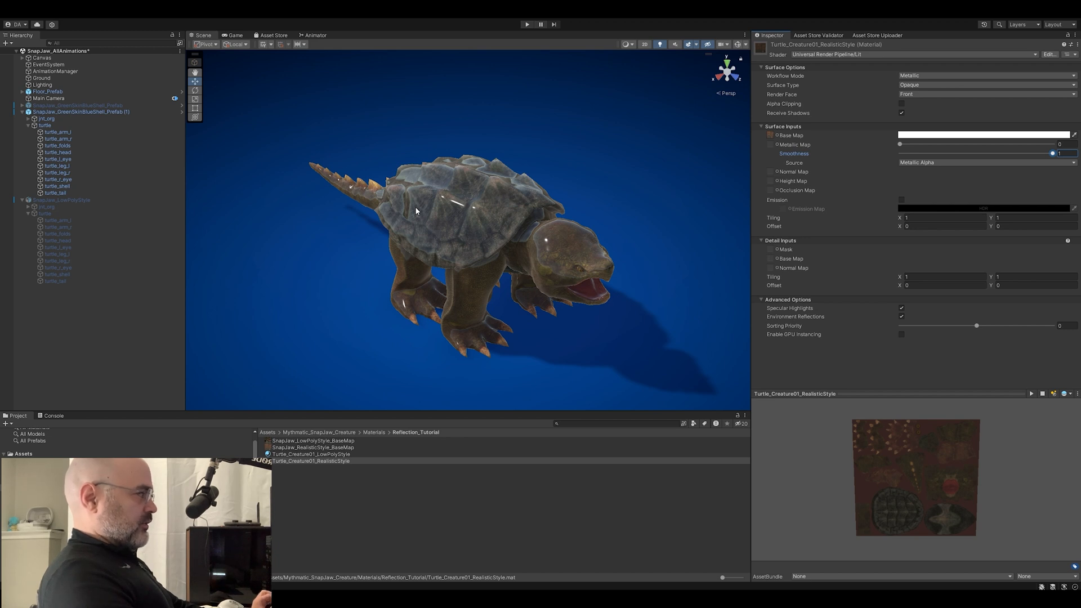
mouse_move(340, 111)
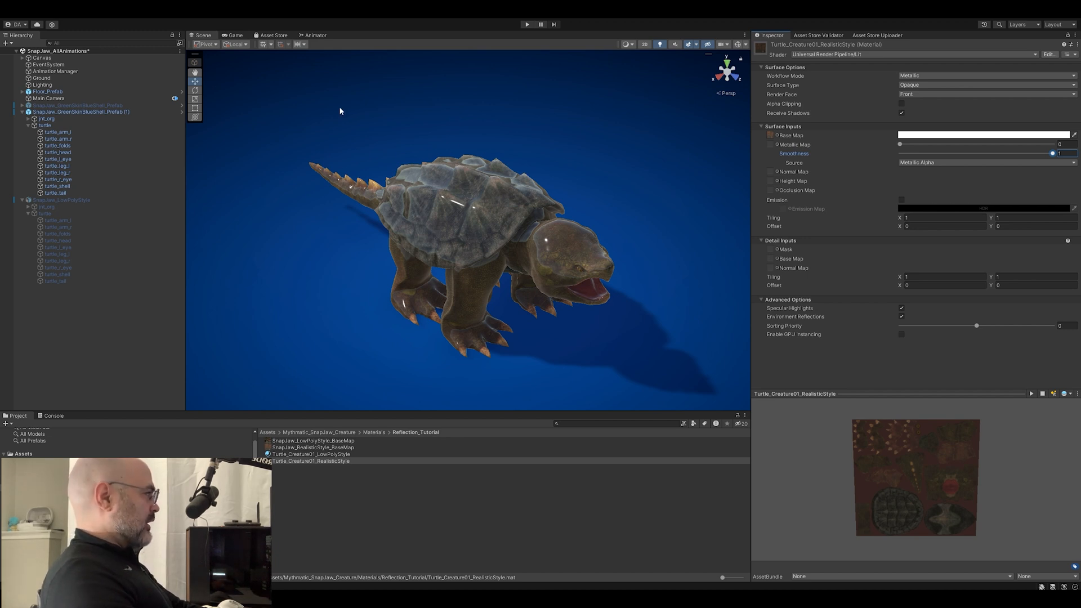
mouse_move(651, 104)
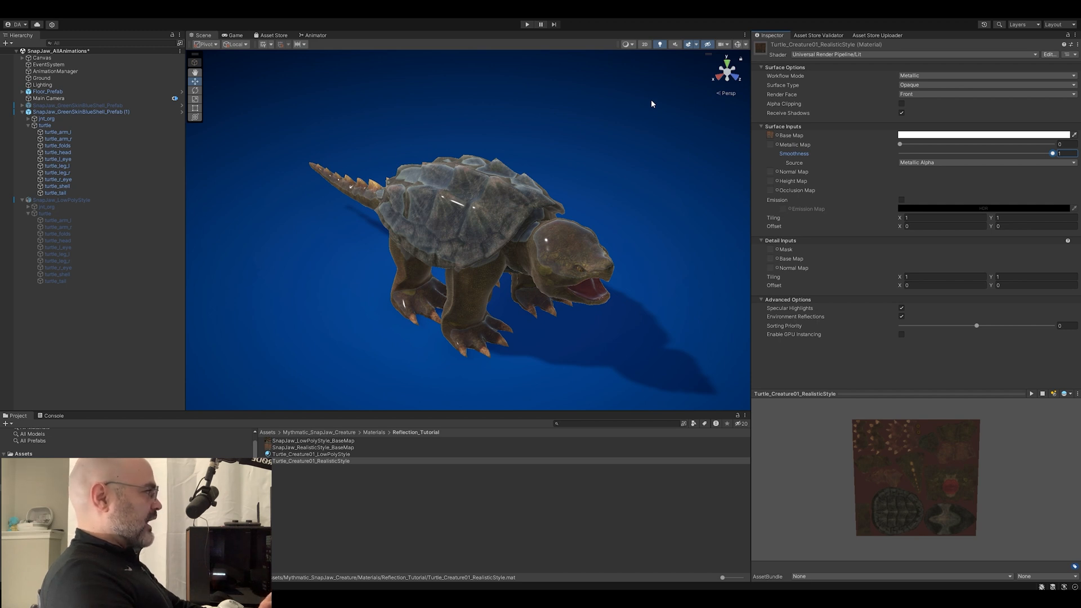
mouse_move(793, 149)
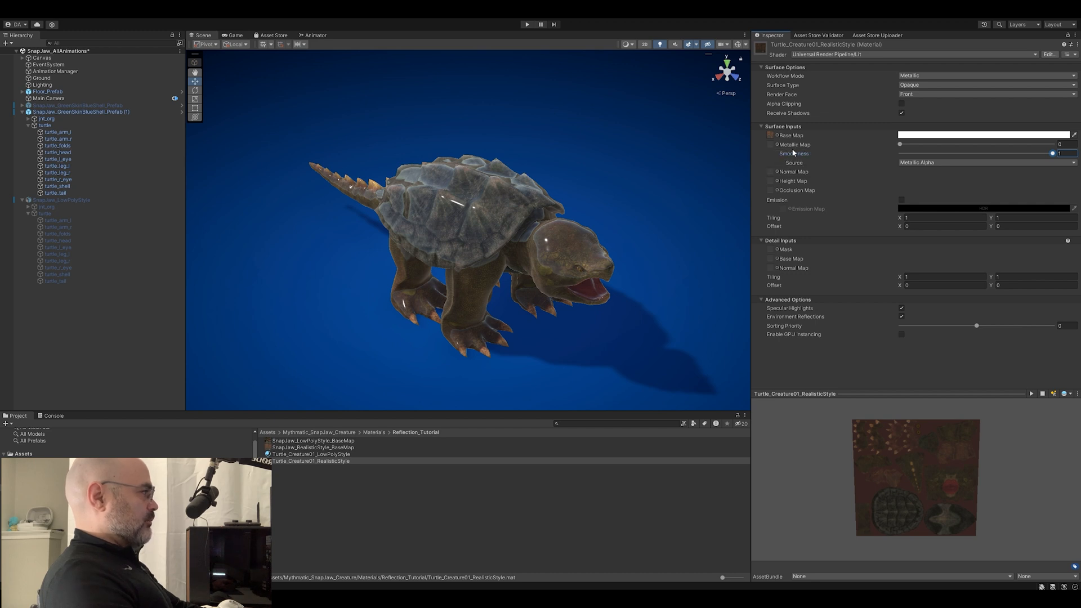
mouse_move(581, 271)
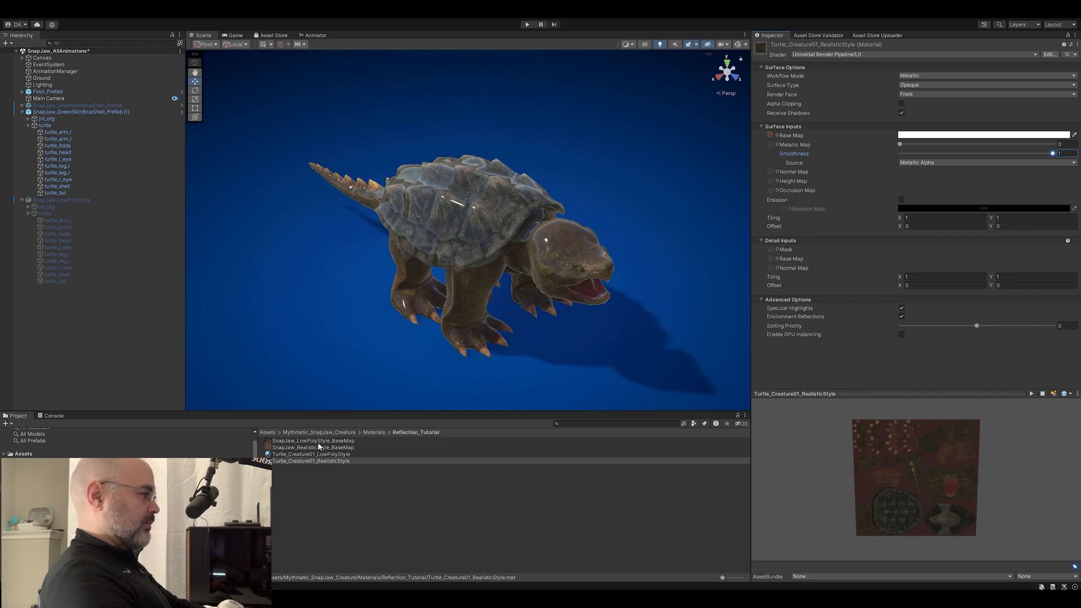
Step: Preview the low-poly and realistic base maps, then send the realistic one to Photoshop
left_click(311, 440)
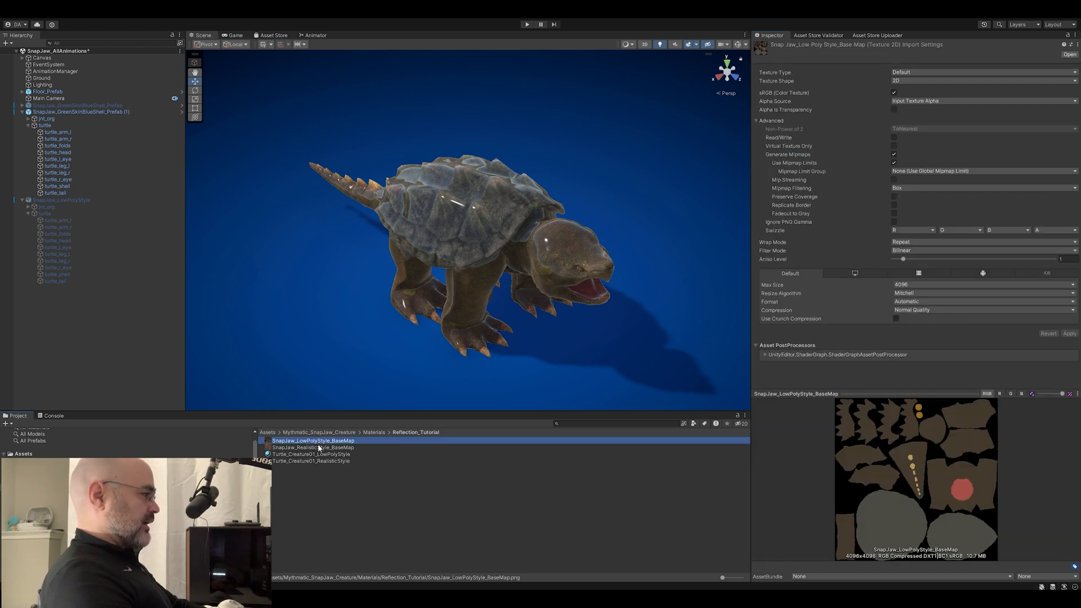
left_click(312, 447)
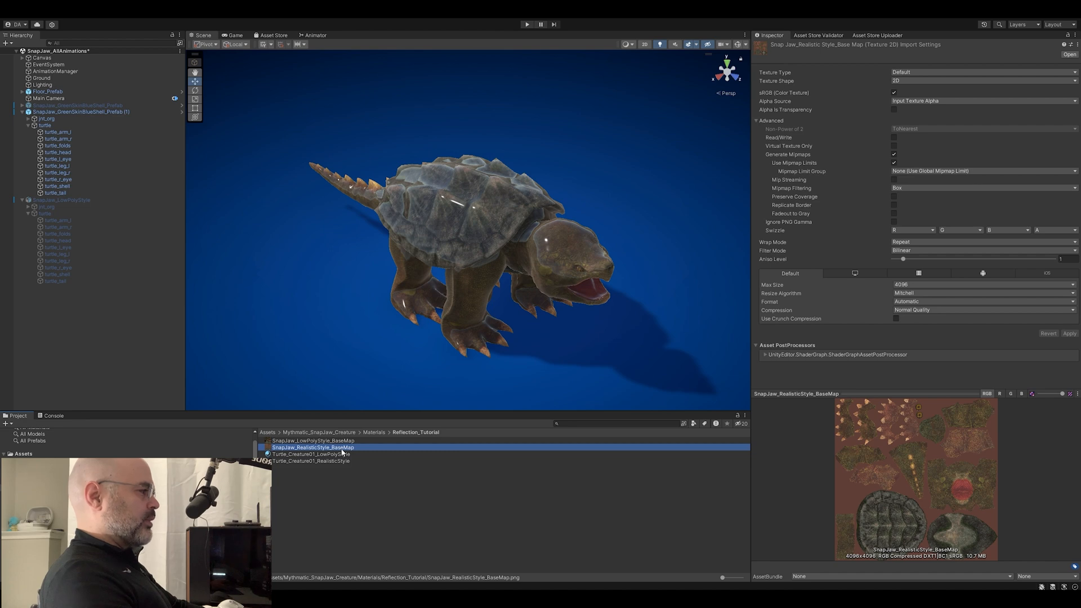
double_click(312, 447)
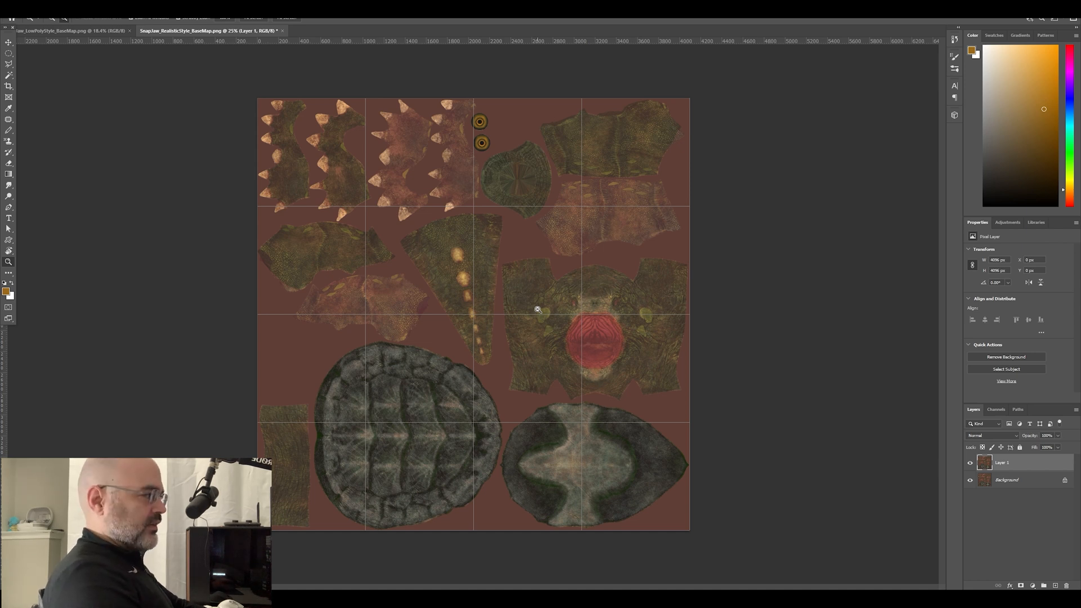
mouse_move(575, 297)
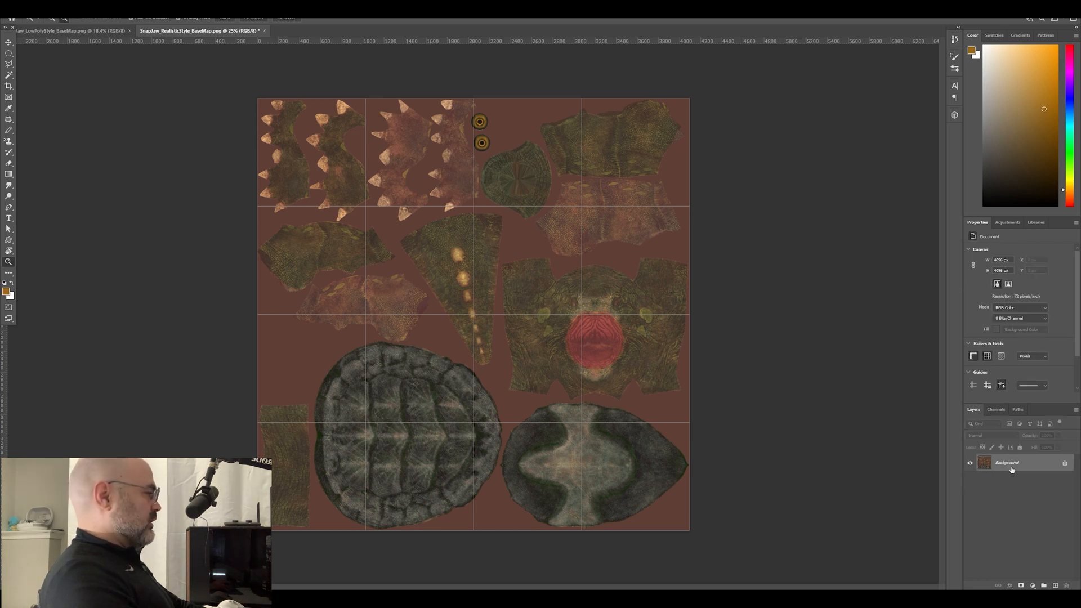
Step: Unlock the background as Layer 0, duplicate it and desaturate the copy to -100 saturation
double_click(1006, 463)
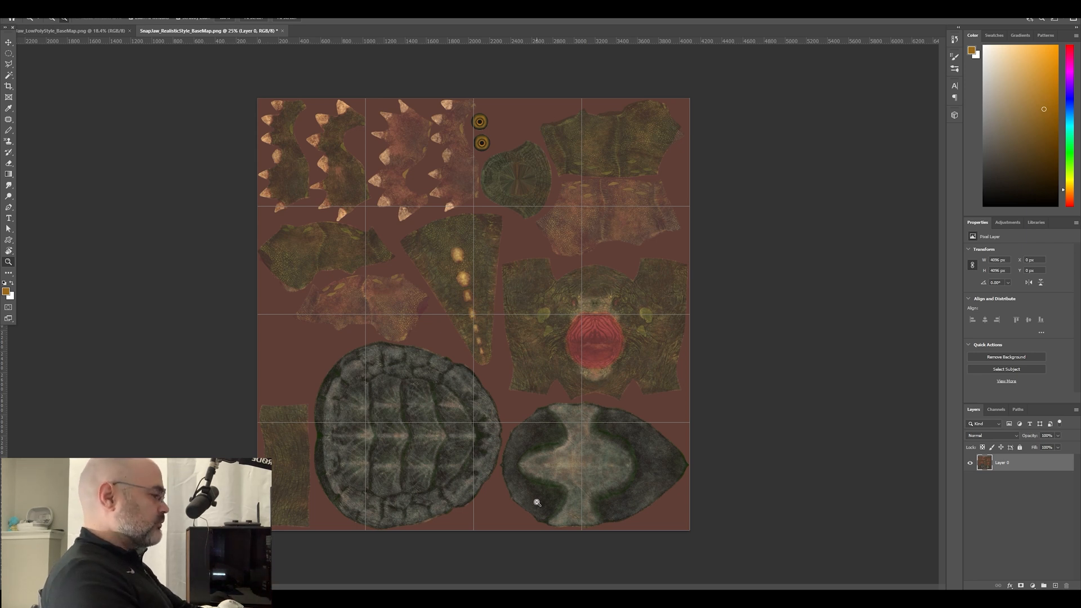
key("ctrl+j")
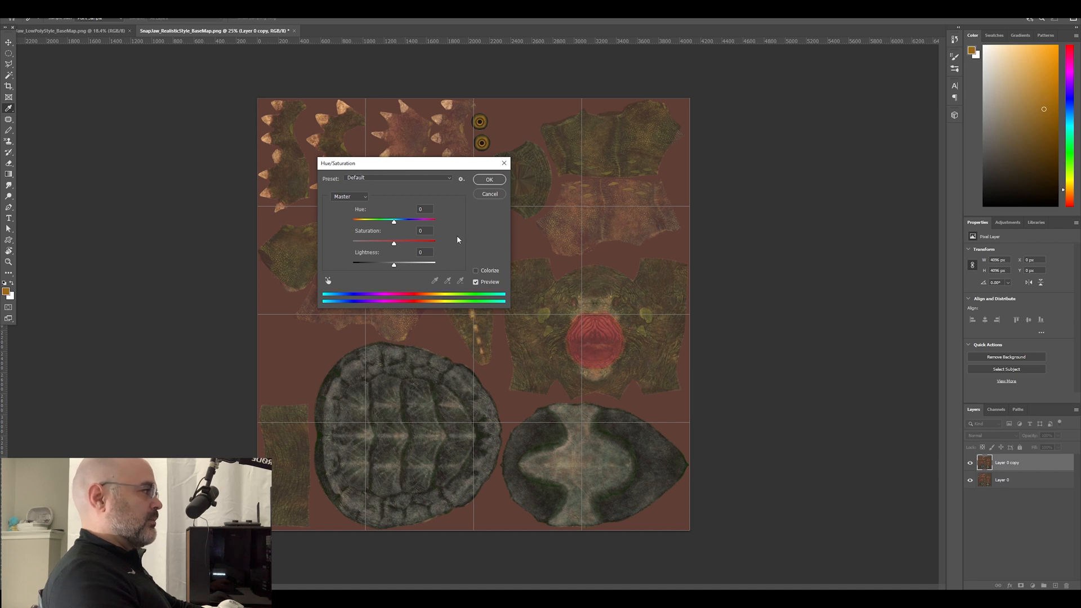
left_click_drag(394, 243, 353, 243)
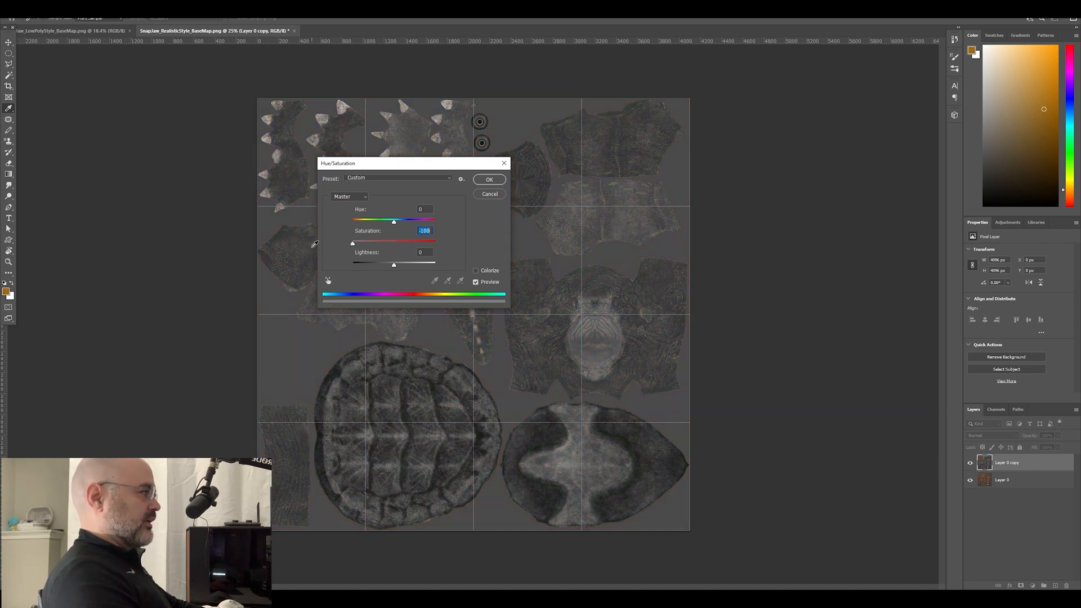
left_click(489, 179)
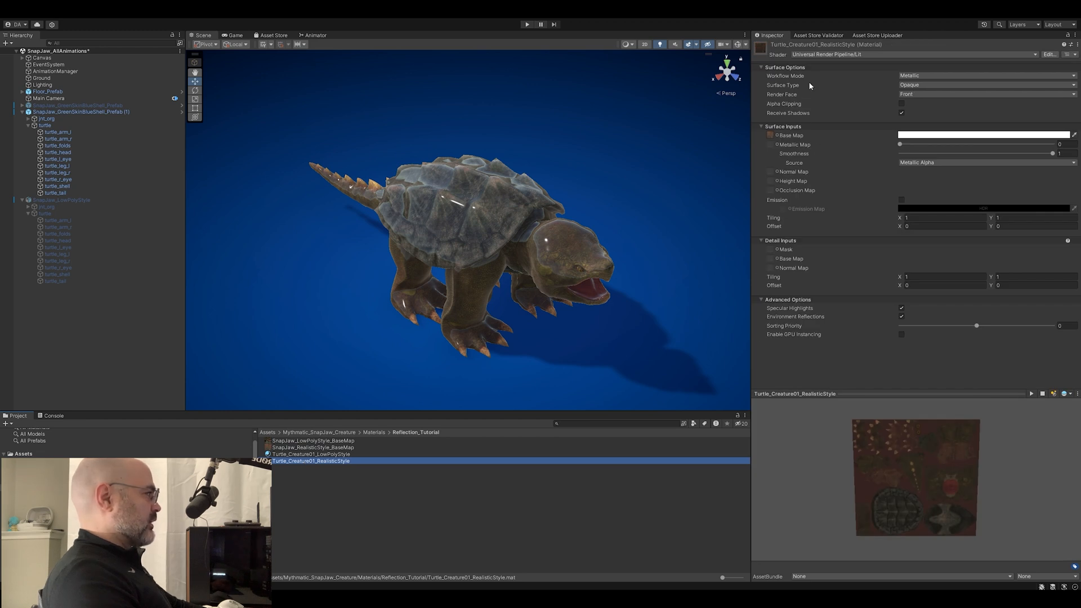
mouse_move(609, 181)
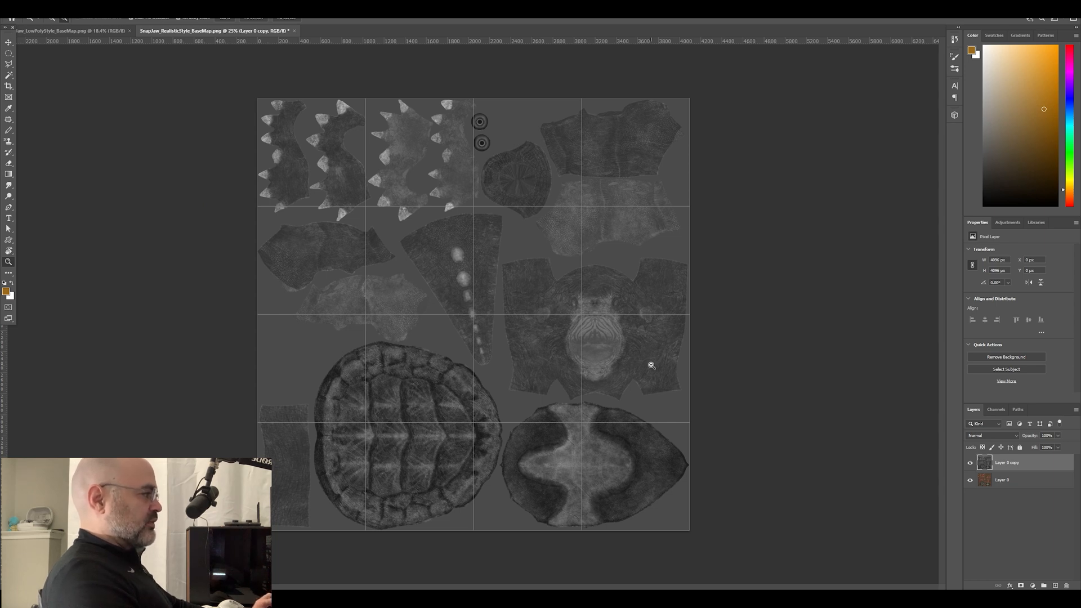
mouse_move(541, 214)
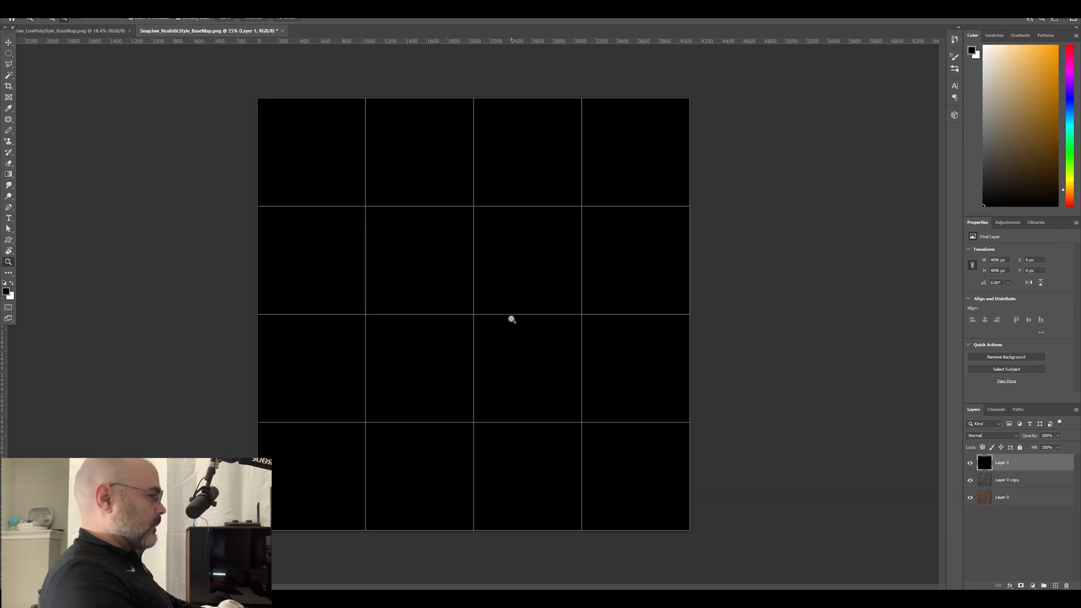
mouse_move(720, 399)
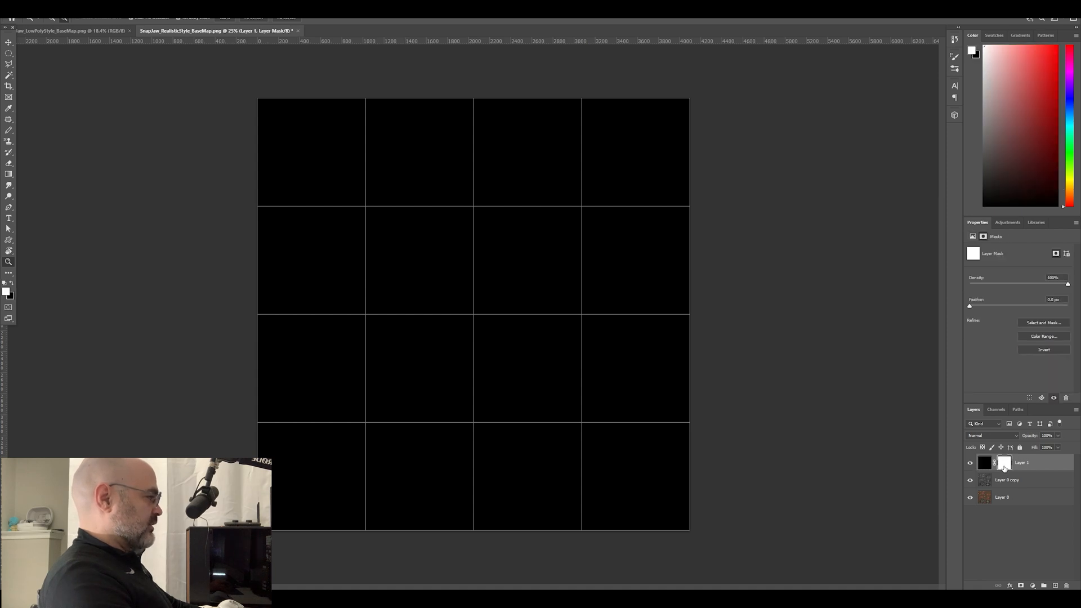
Step: Select the grayscale Layer 0 copy, then target the black Layer 1's mask
left_click(1007, 480)
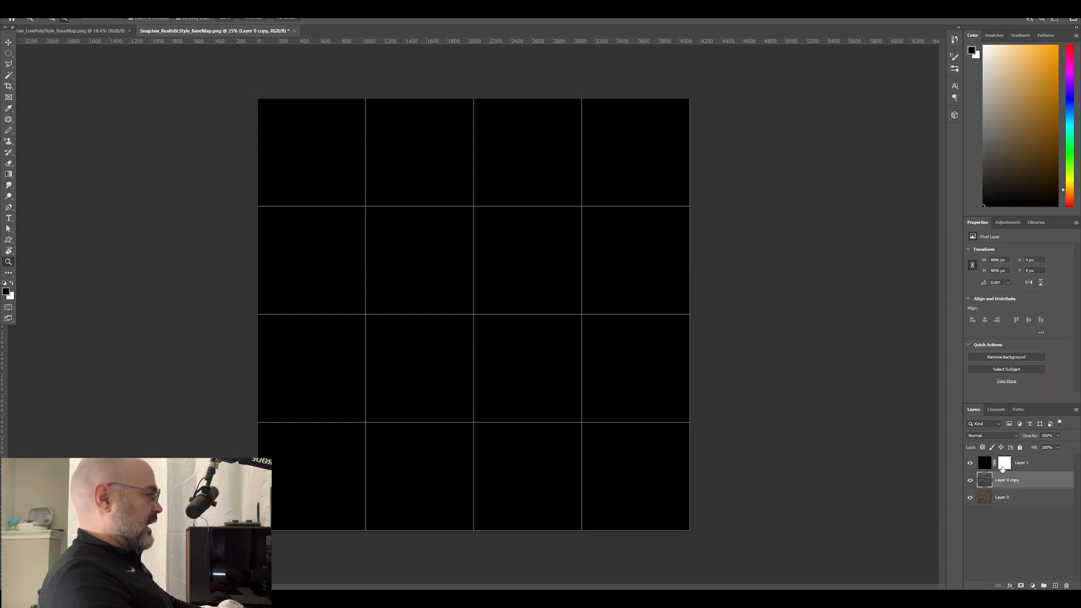
left_click(1004, 463)
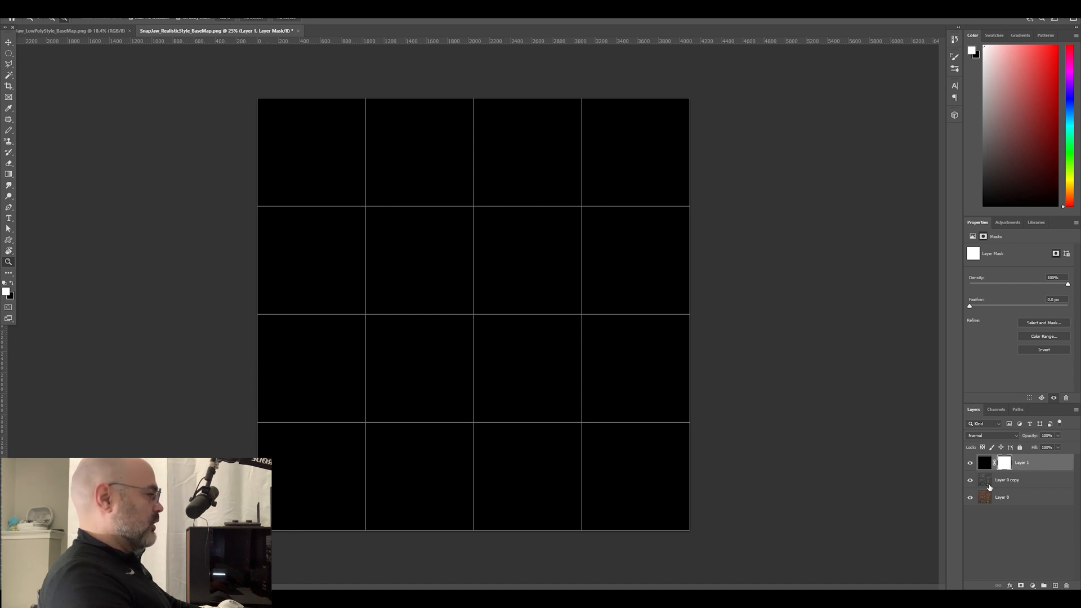
Step: Hide the black layer, copy the whole grayscale texture, then hide that texture too
left_click(984, 463)
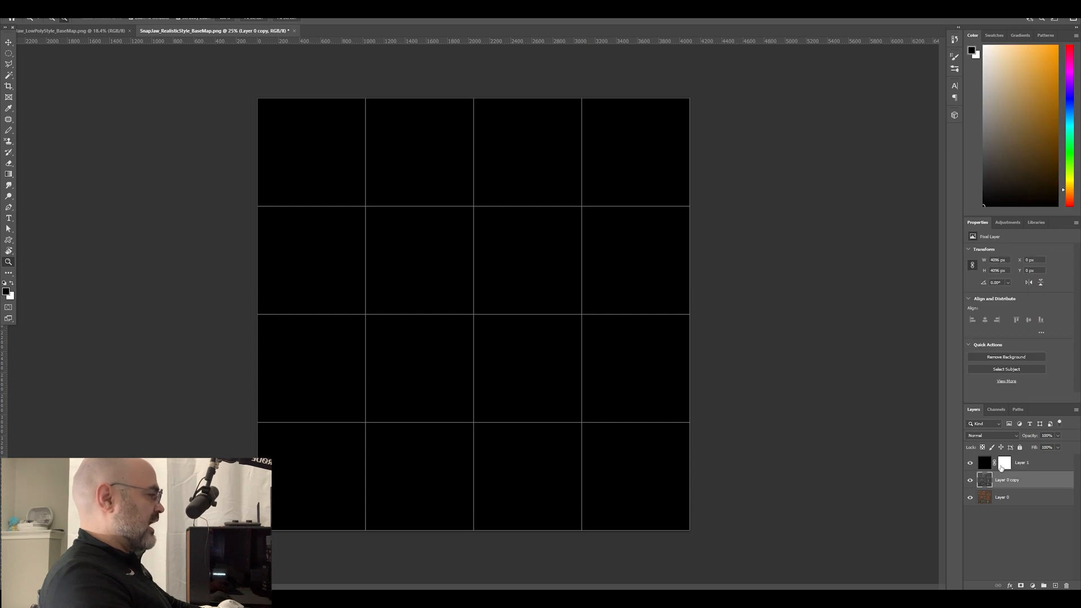
left_click(1005, 463)
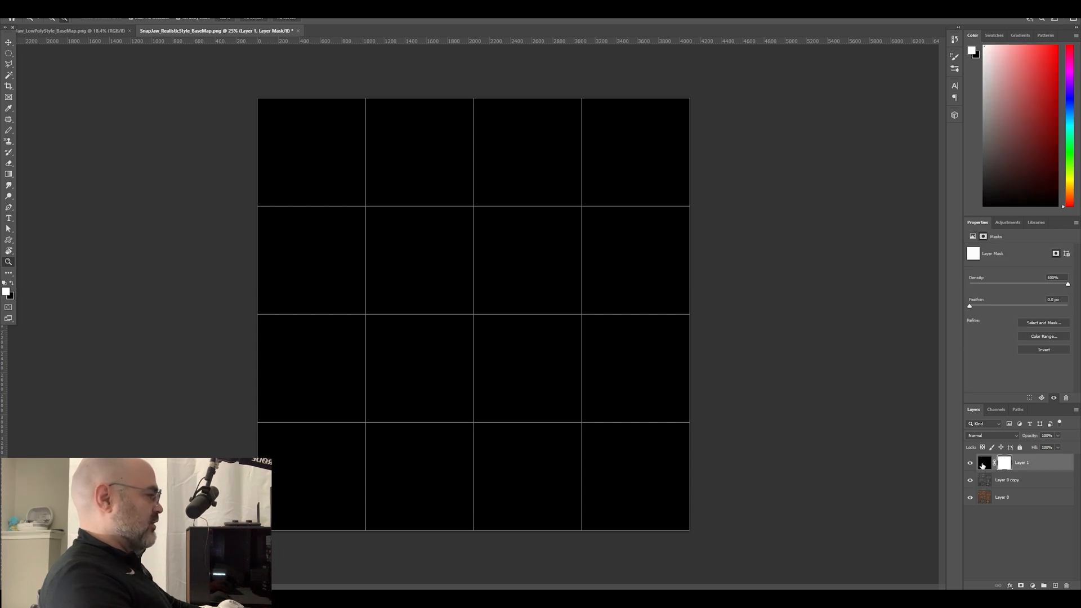
mouse_move(984, 462)
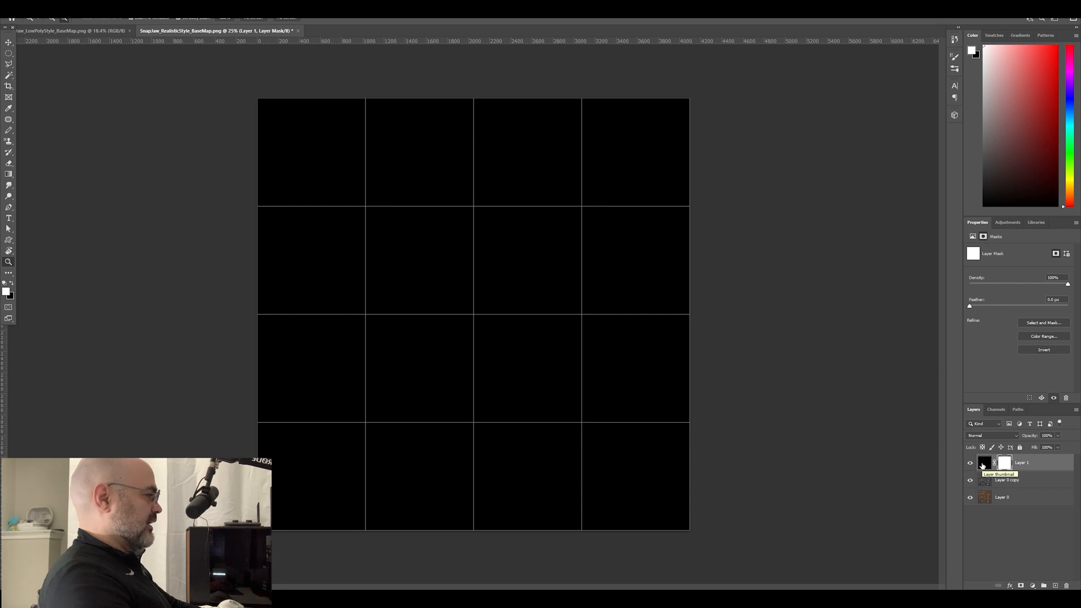
left_click(1007, 480)
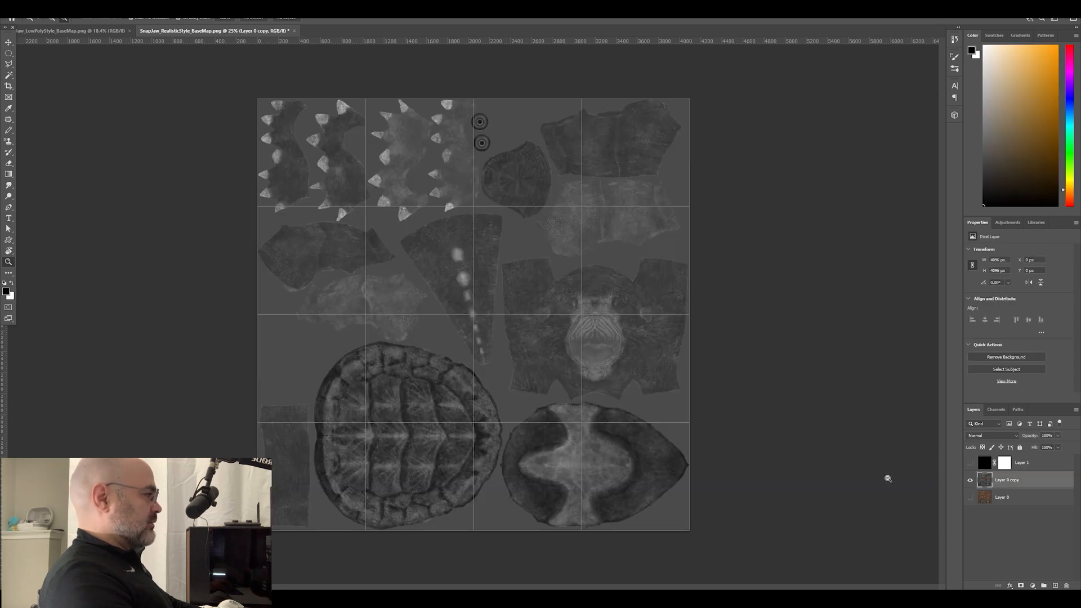
mouse_move(669, 310)
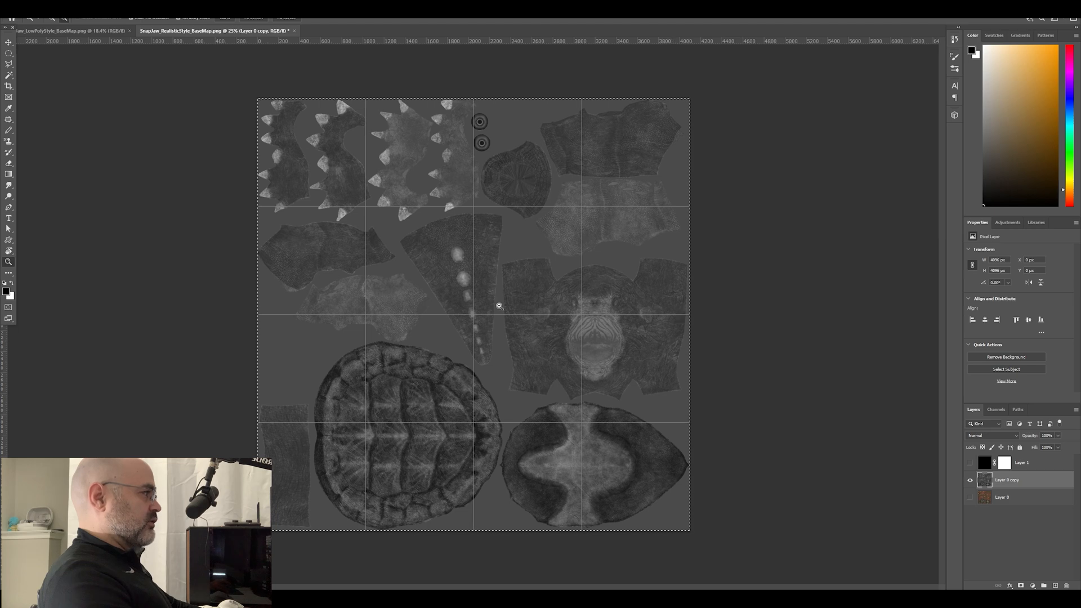
mouse_move(273, 542)
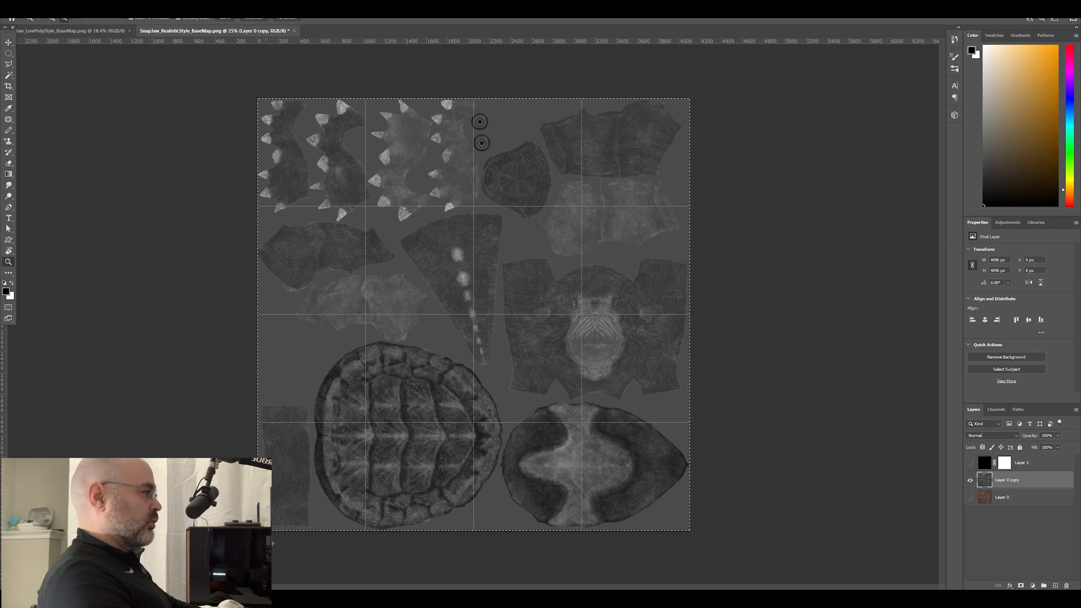
left_click(970, 480)
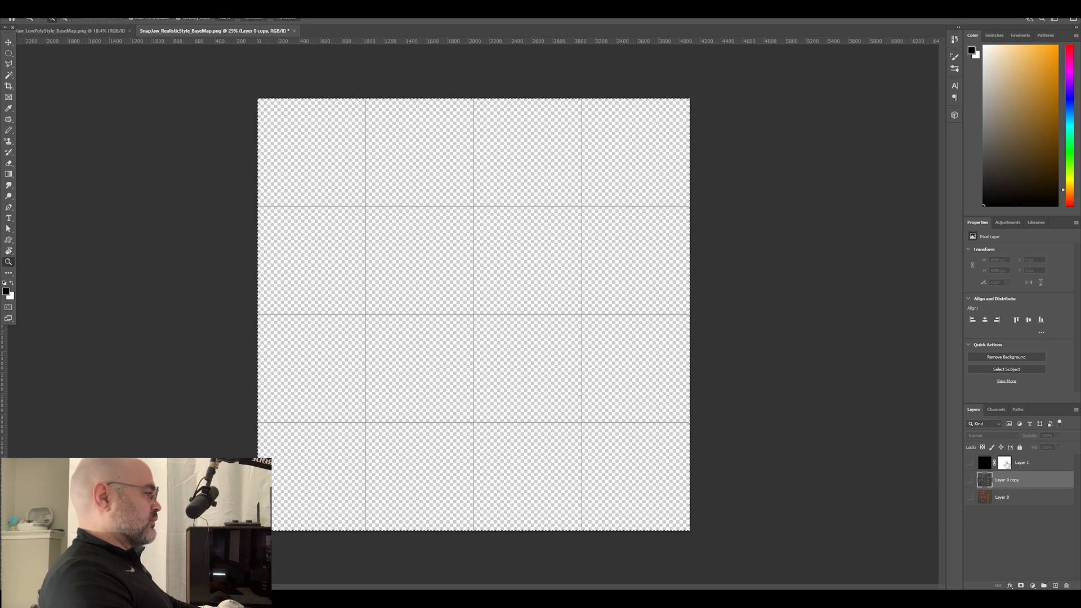
Step: Paste the grayscale texture into the black layer's mask and view the masked result
left_click(968, 463)
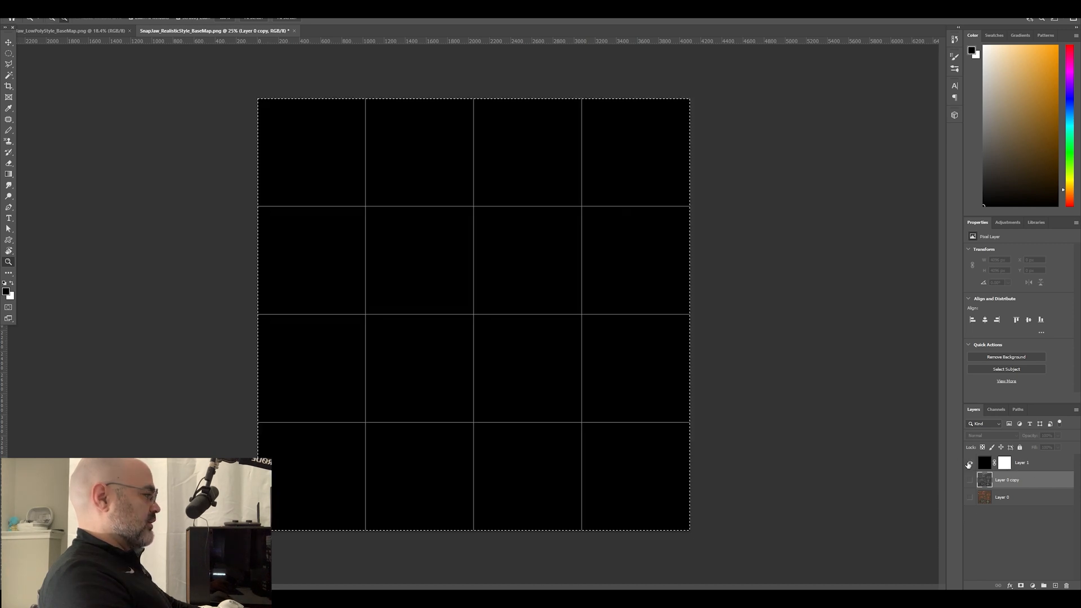
left_click(970, 462)
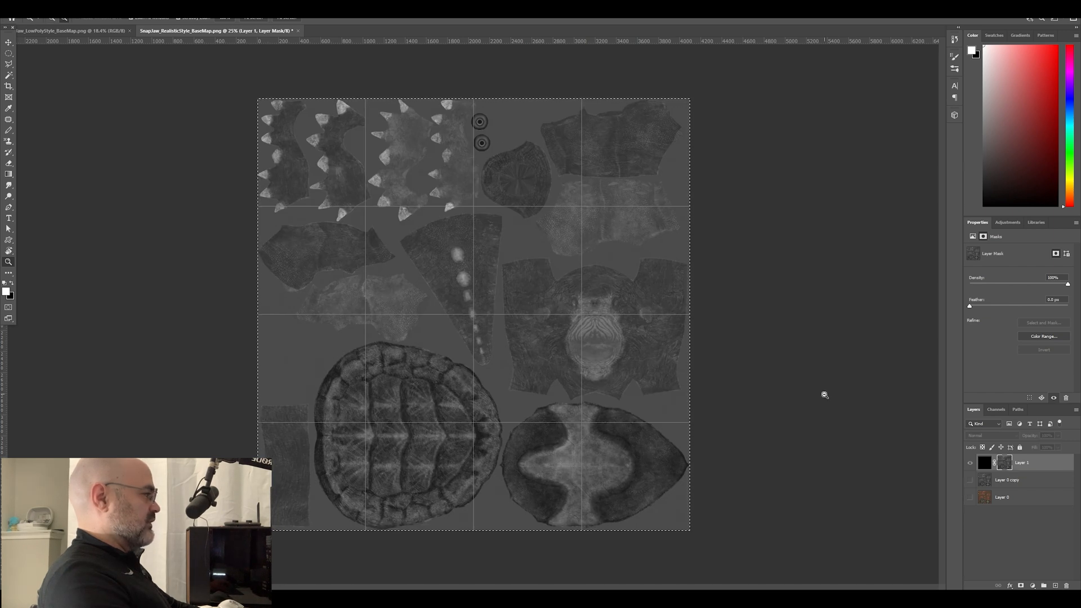
left_click(969, 480)
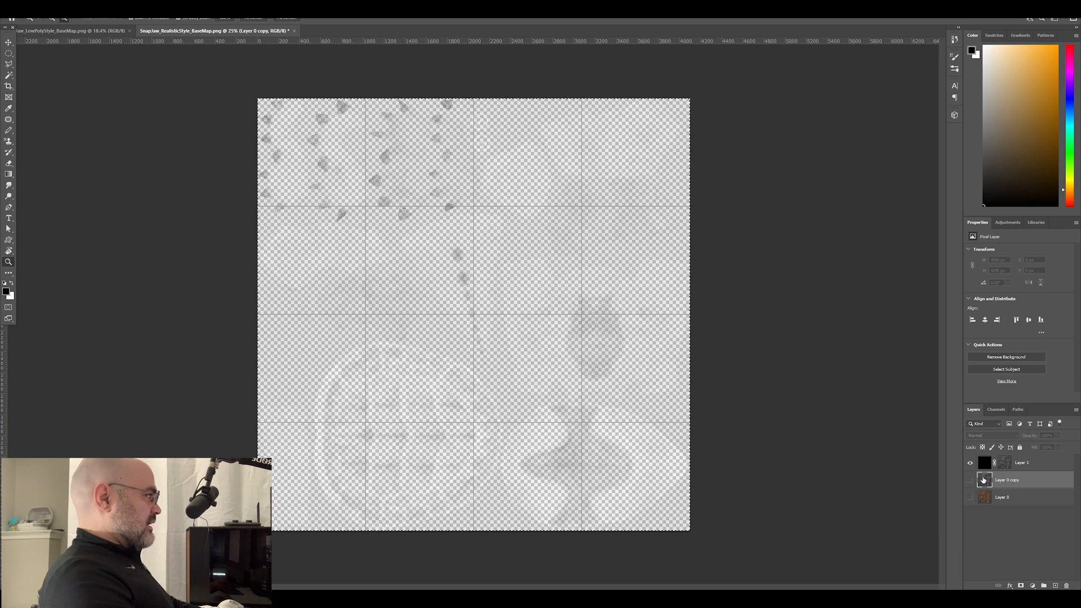
Step: Save SnapJaw_RealisticStyle_MetallicSmoothness as a PNG in Materials/Reflection_Tutorial
left_click(970, 480)
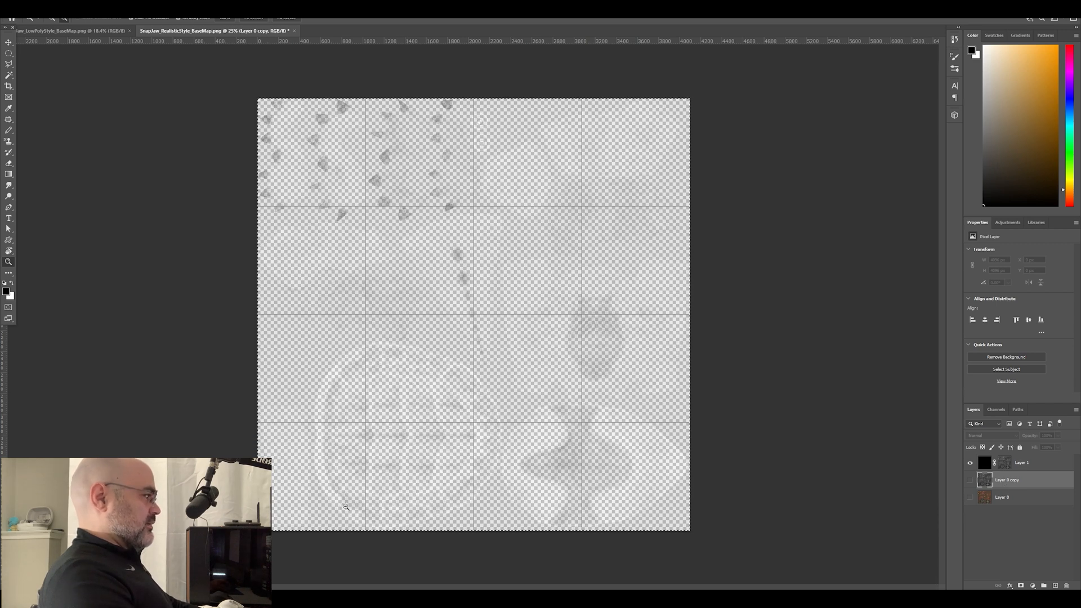
mouse_move(294, 263)
type("Snaplaw_RealisticStyle_MetallicSmooth.png")
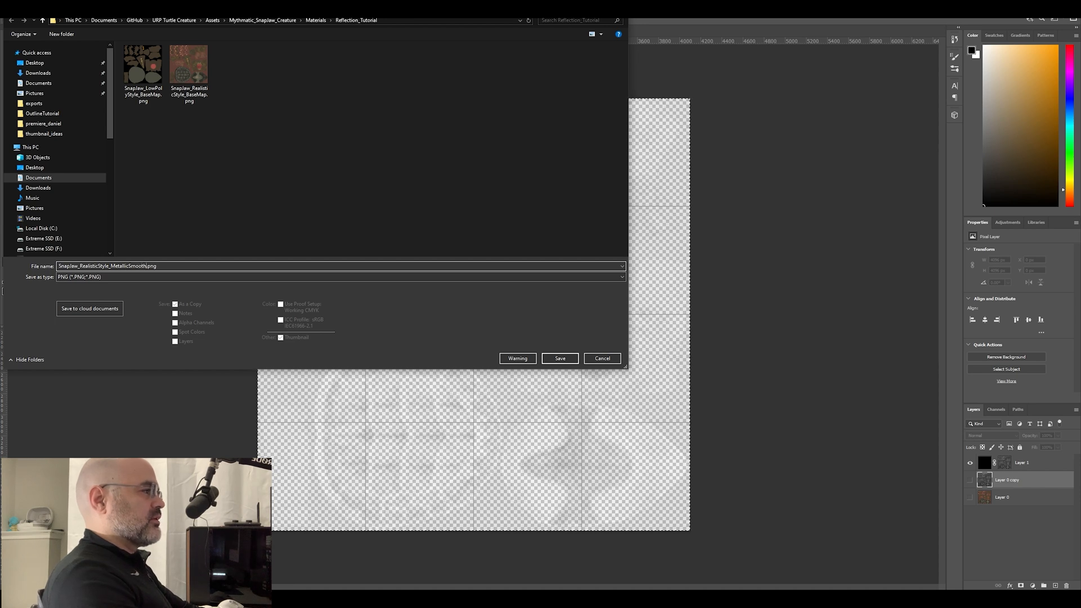
left_click(559, 358)
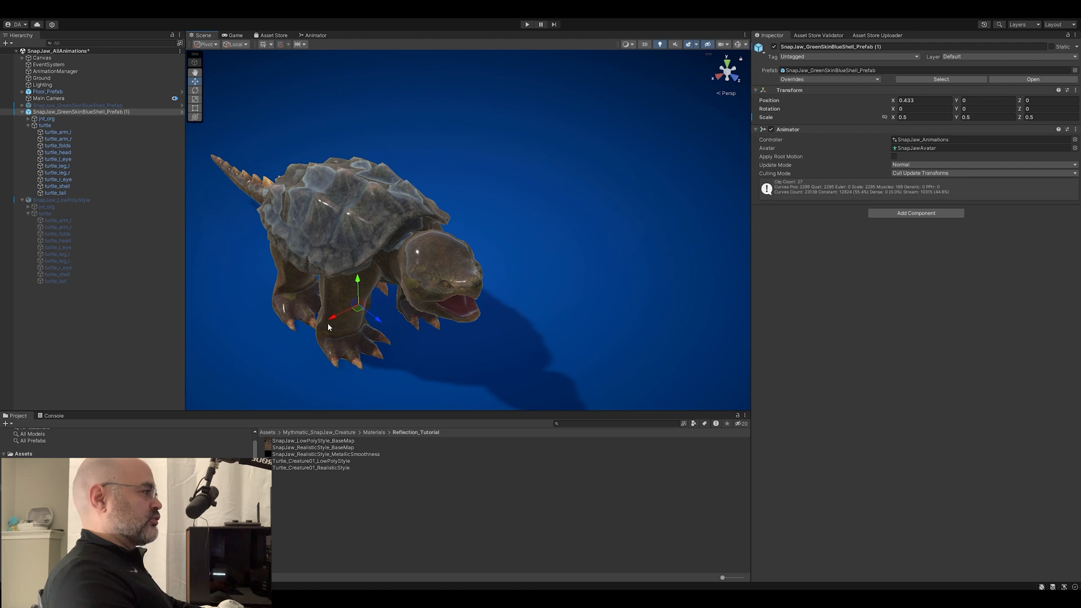
key("Ctrl+D")
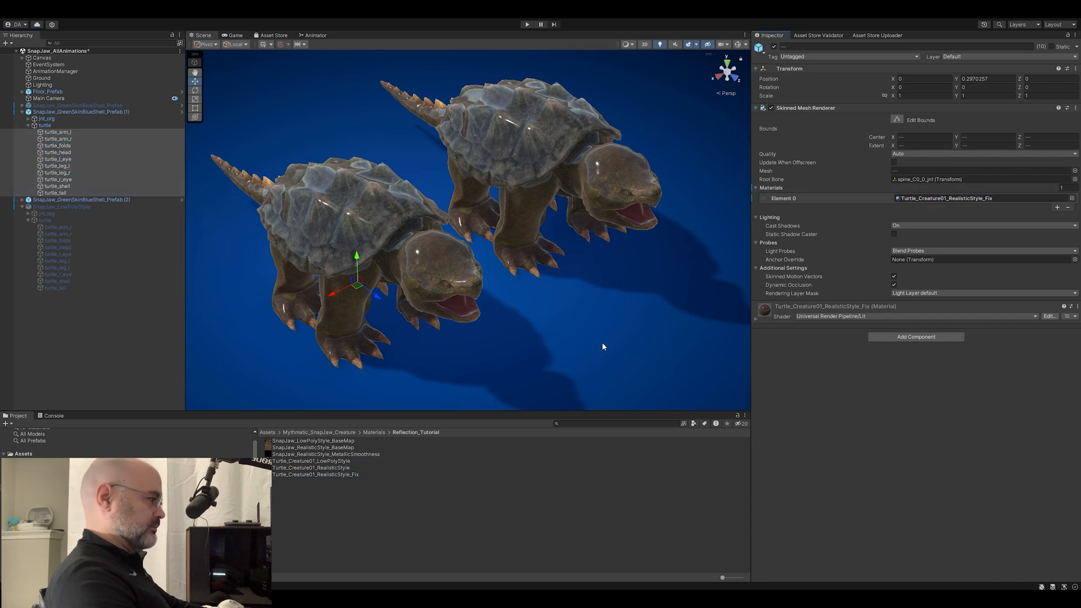
mouse_move(333, 477)
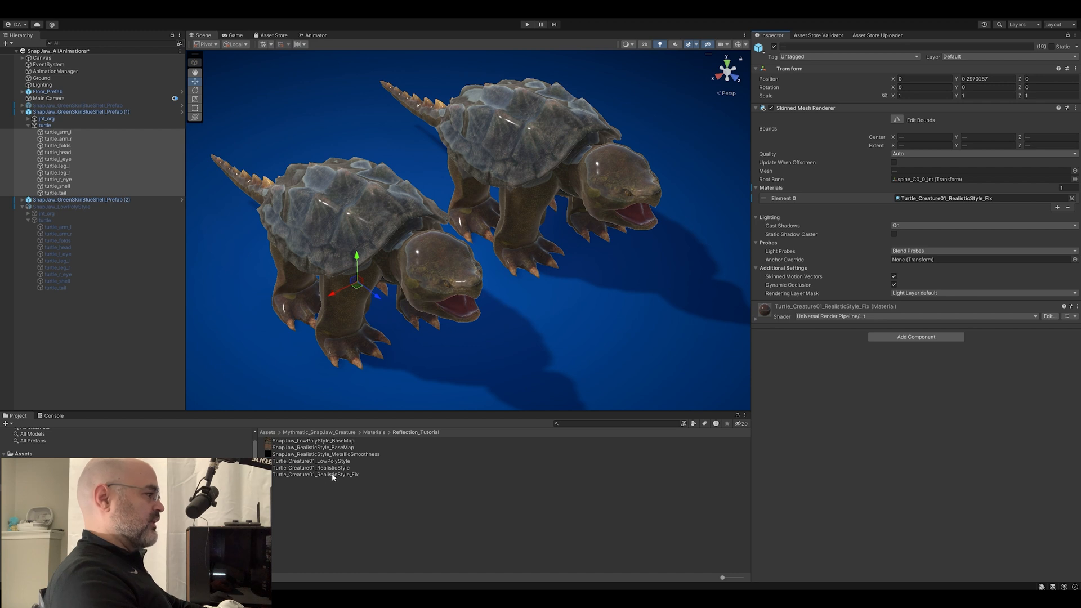
left_click(316, 474)
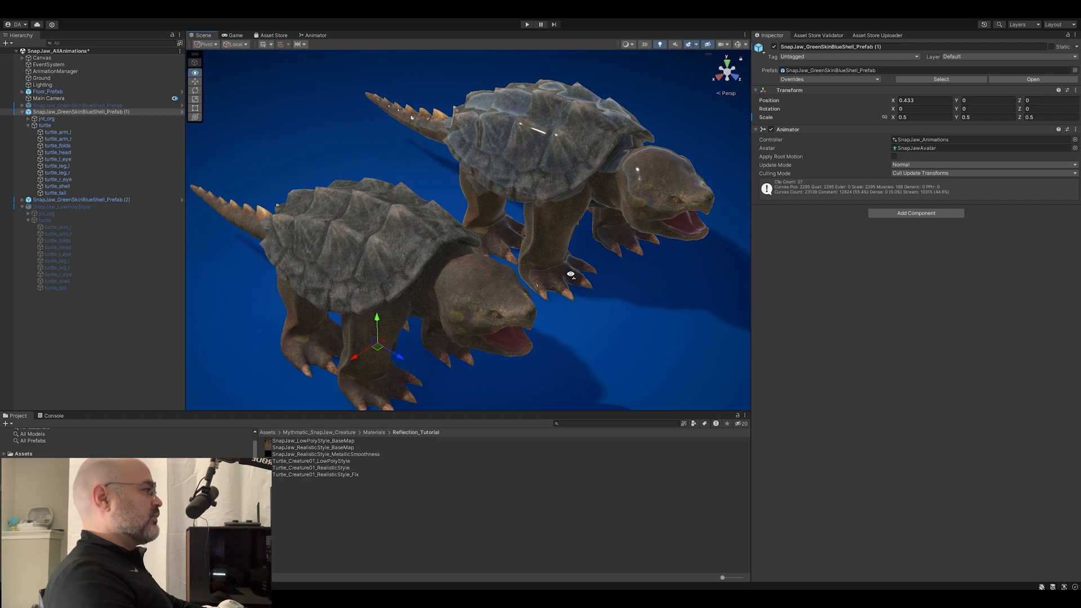
mouse_move(571, 277)
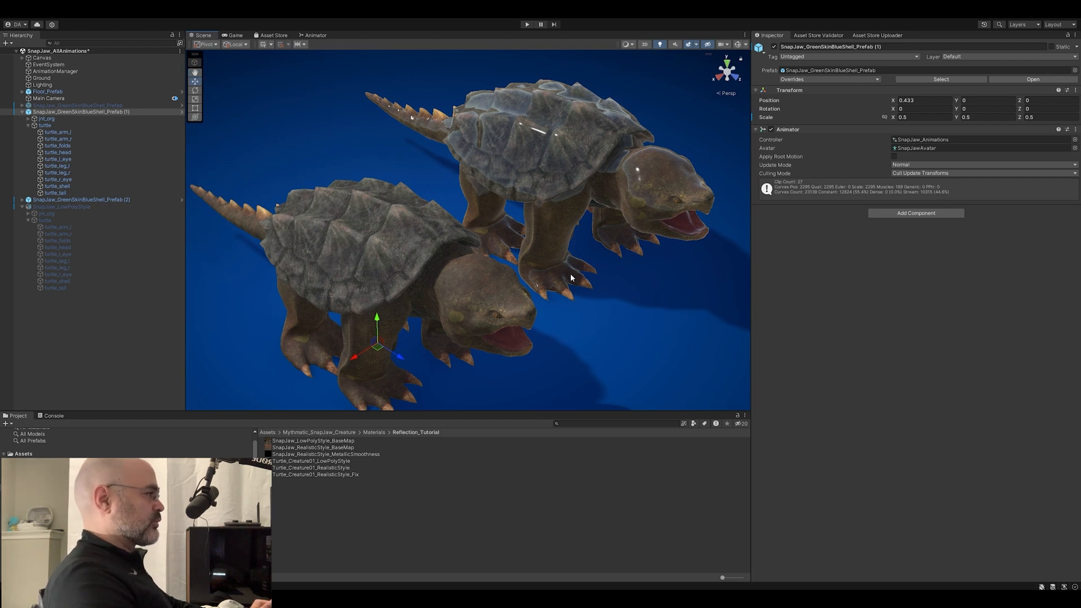
mouse_move(342, 460)
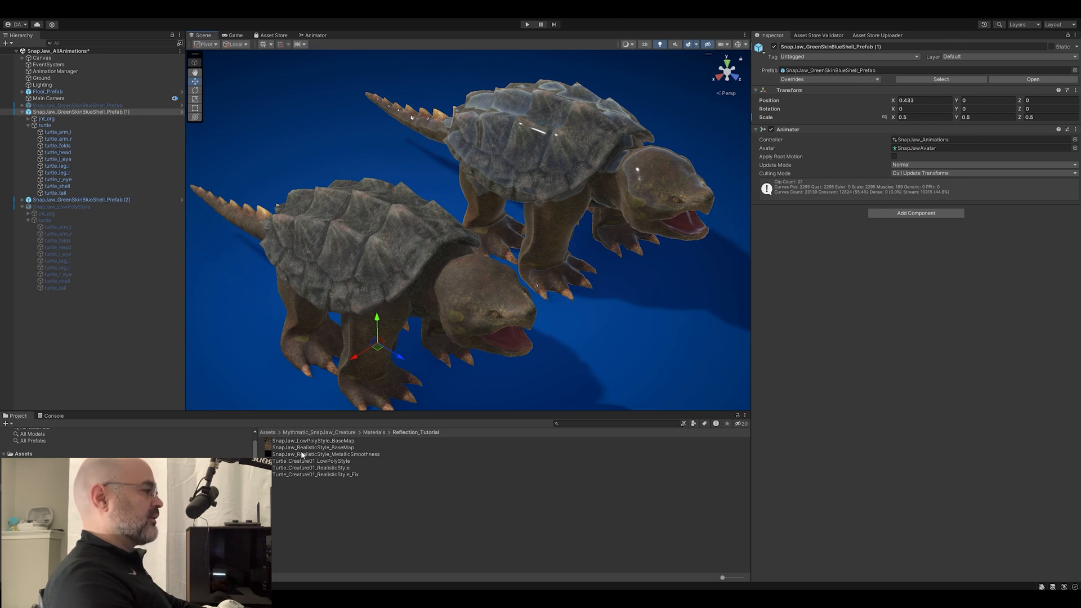
left_click(325, 454)
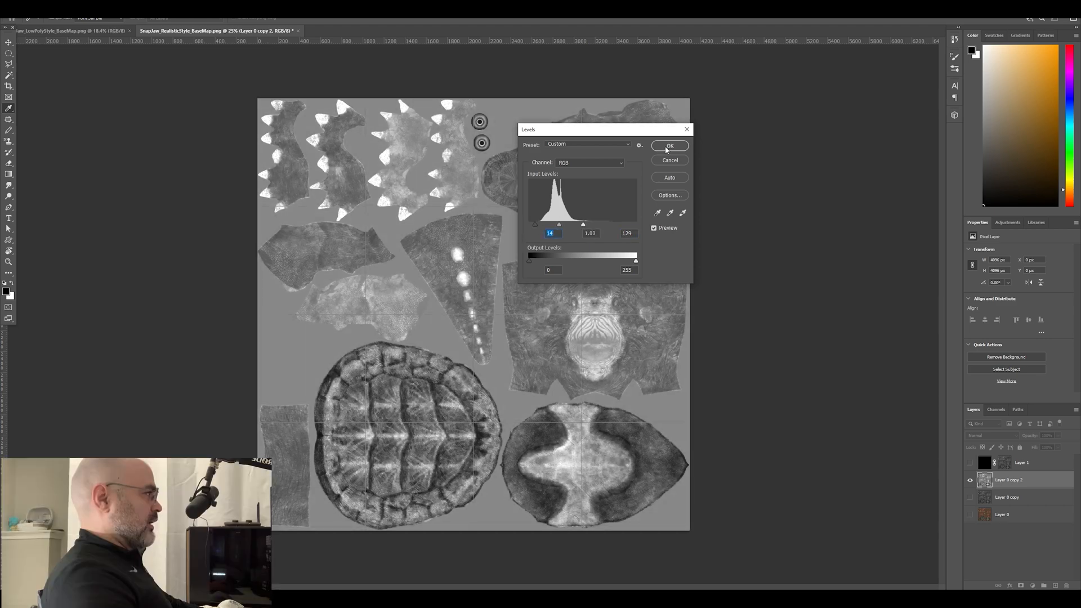
Step: Apply Levels 14 / 1.00 / 128 to the grey map and re-show the masked top layer
left_click(668, 145)
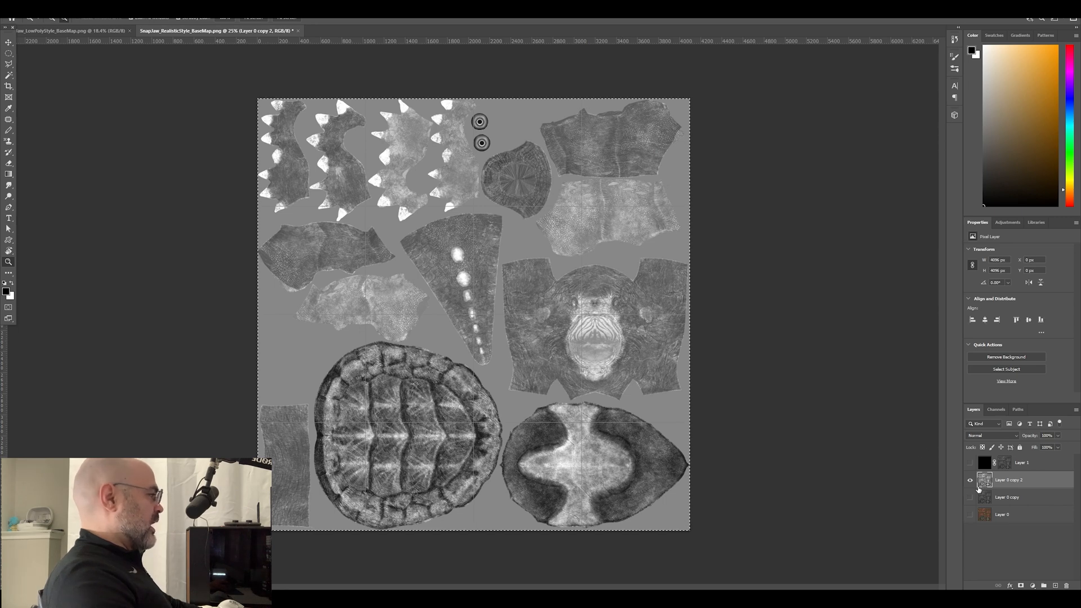
left_click(970, 480)
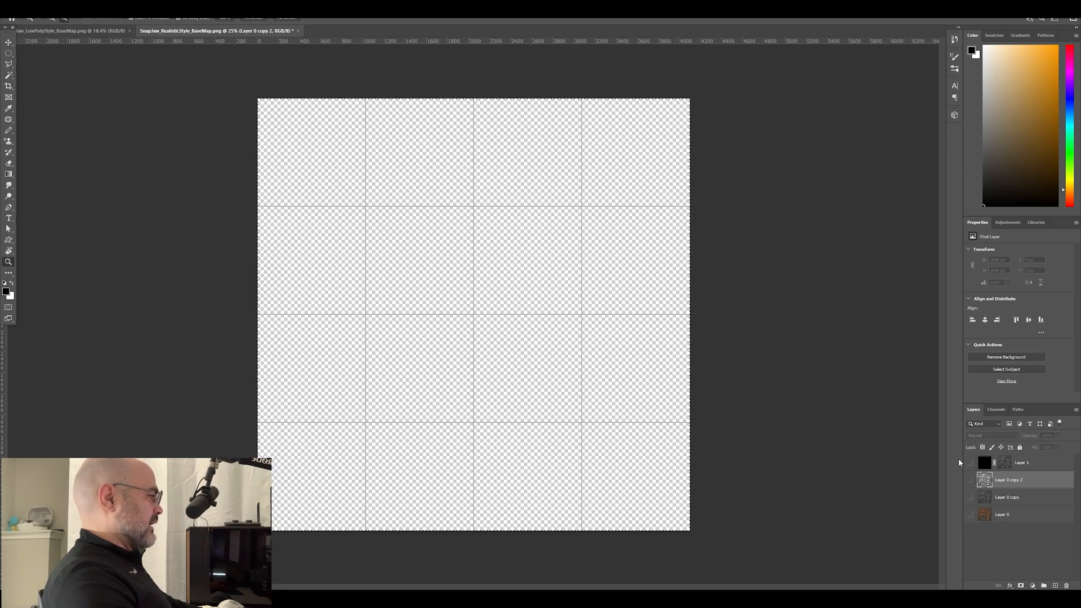
left_click(969, 479)
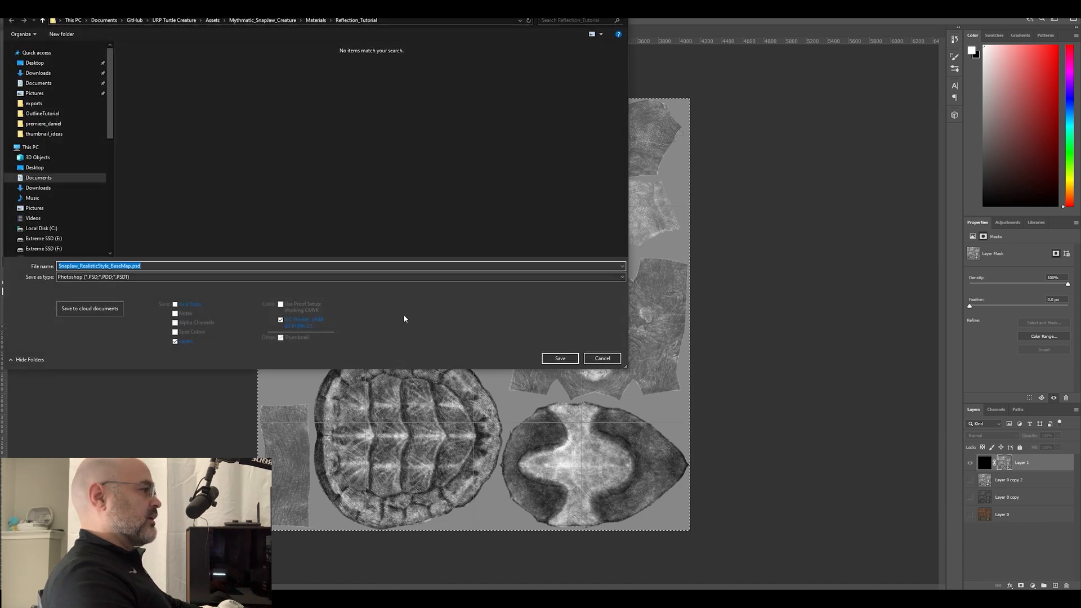
Step: Save as PNG, overwriting the existing MetallicSmoothness file
left_click(342, 277)
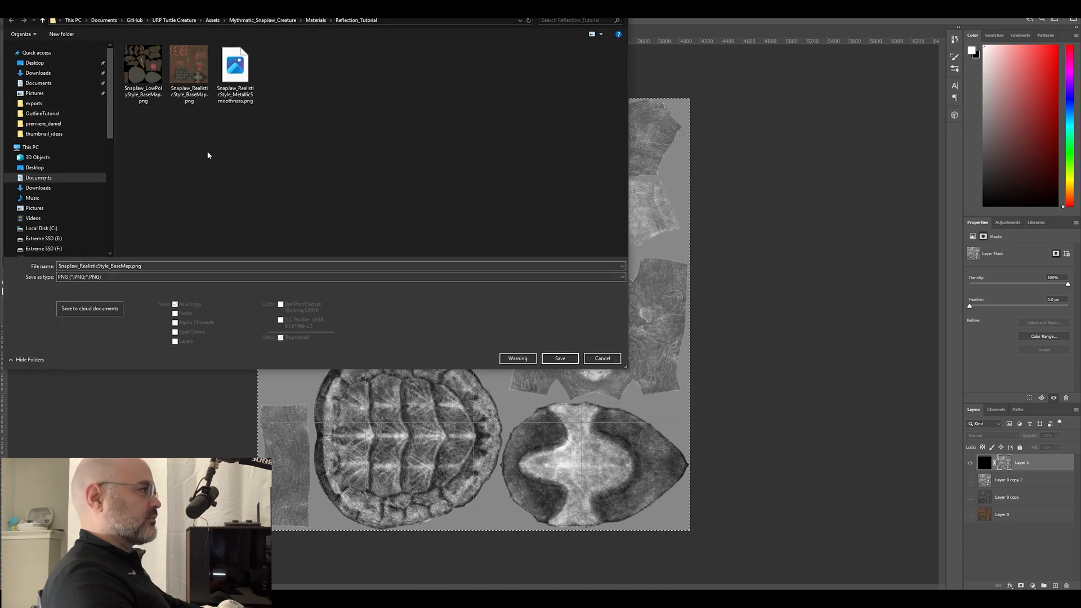
left_click(560, 358)
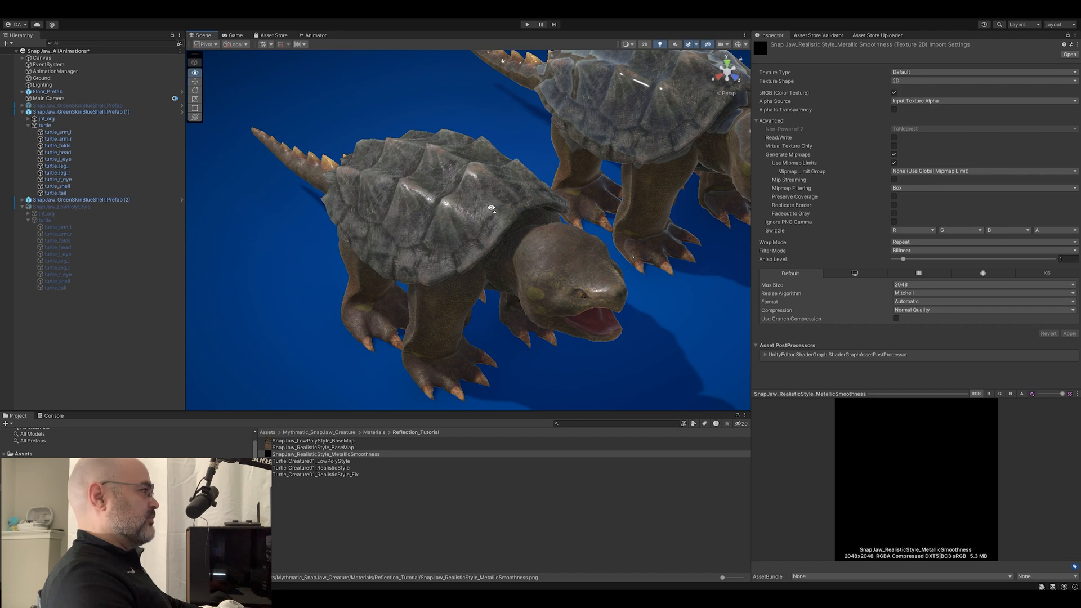
Step: Select SnapJaw_RealisticStyle_MetallicSmoothness to review its import settings and preview
left_click(316, 474)
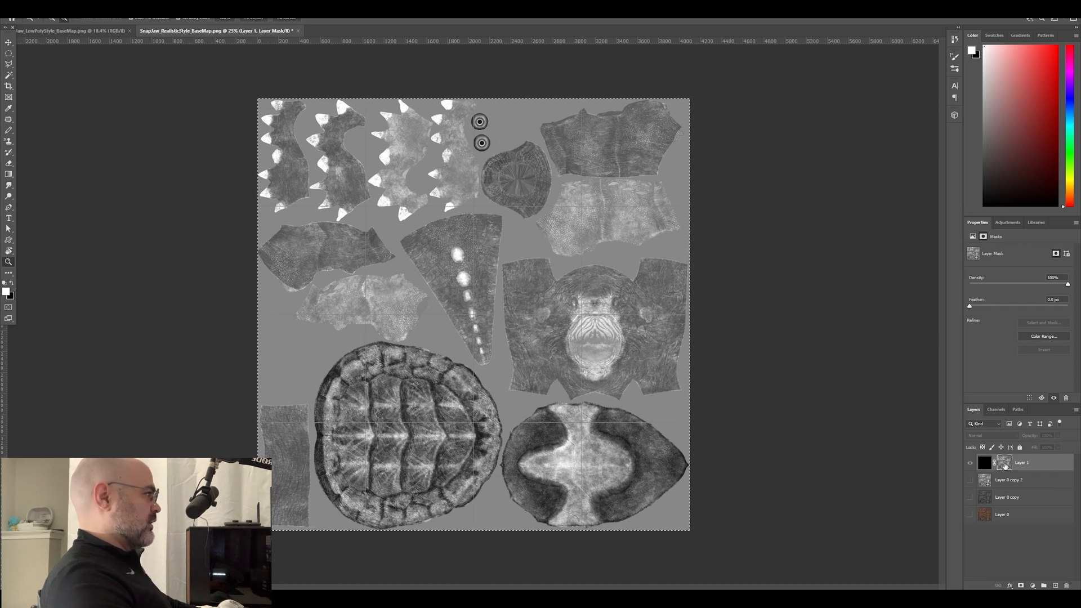
Step: Copy the shell and belly plates to a new layer and raise output black to about 34
left_click(970, 480)
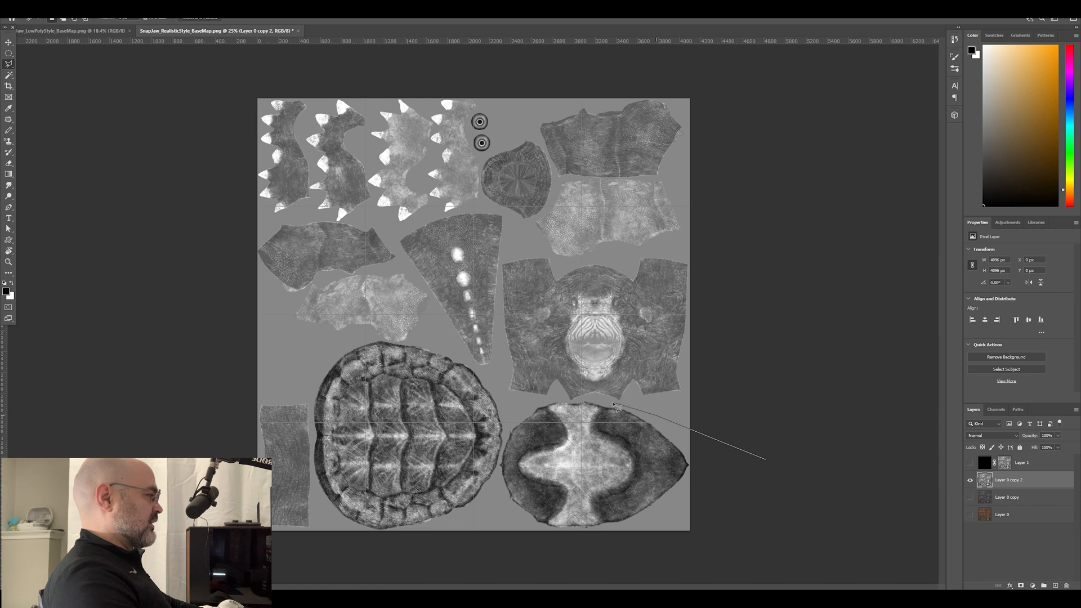
mouse_move(555, 406)
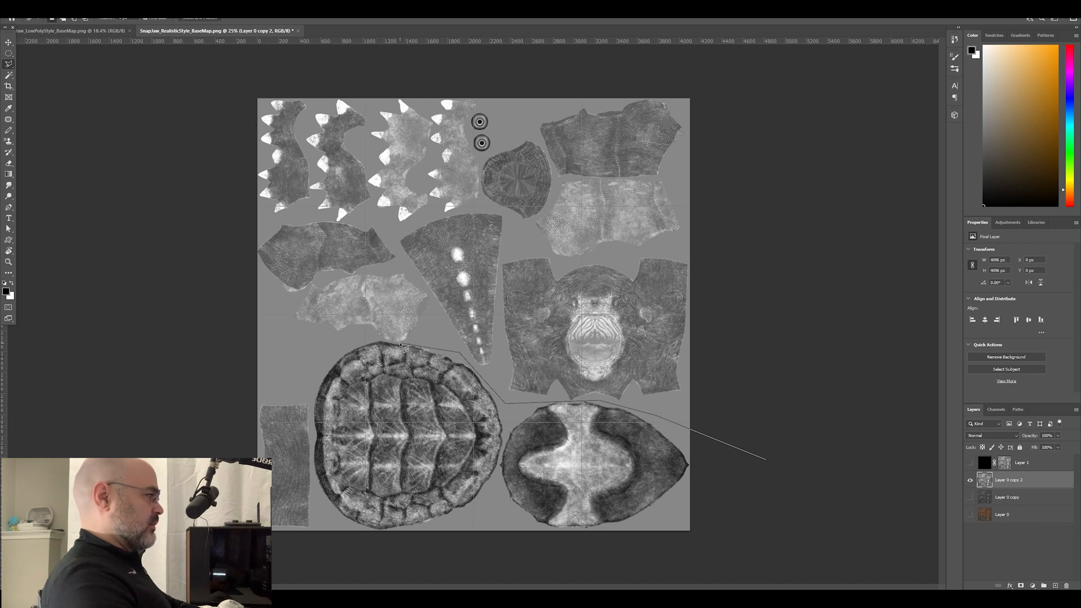
mouse_move(369, 342)
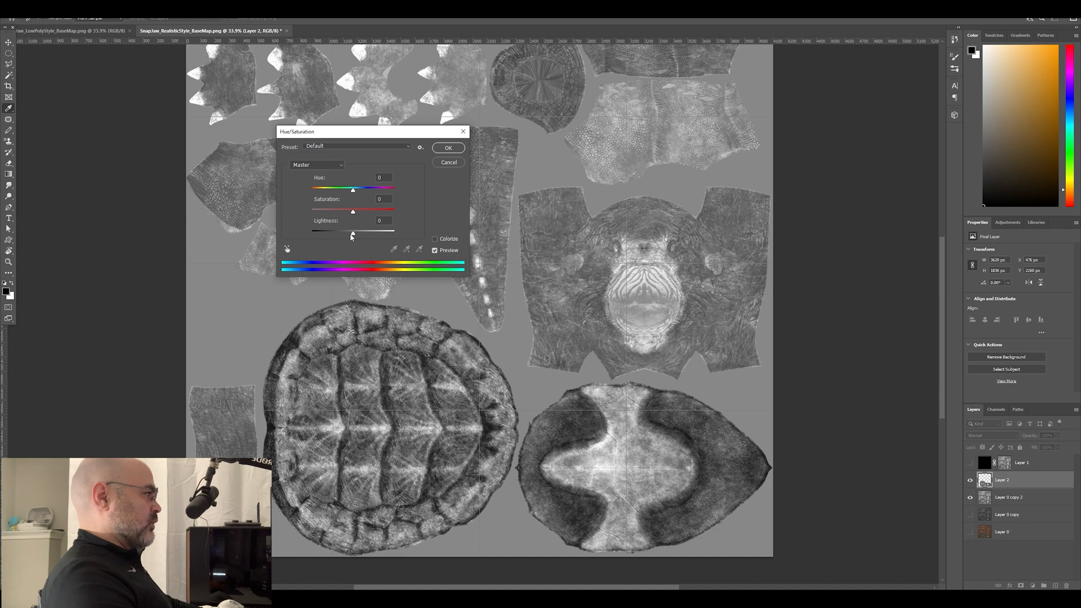
left_click_drag(352, 231, 344, 232)
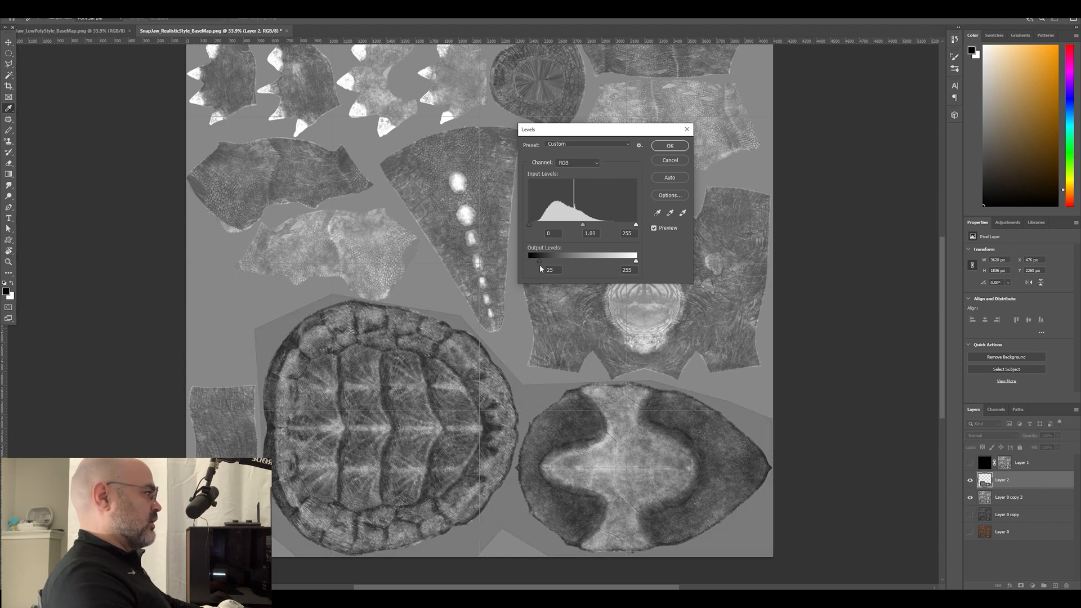
left_click_drag(533, 260, 536, 261)
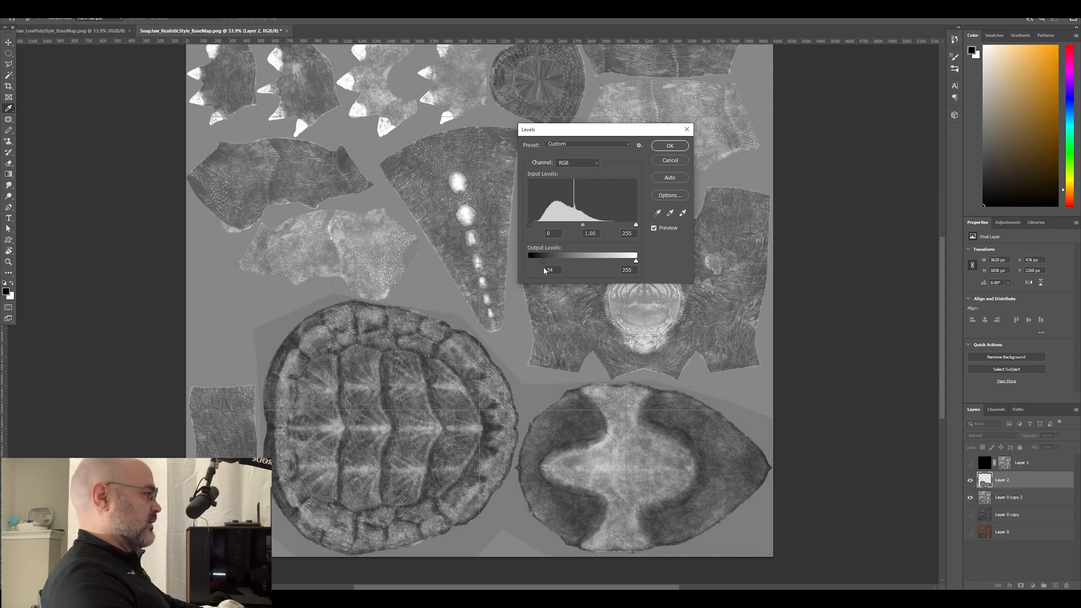
left_click(669, 145)
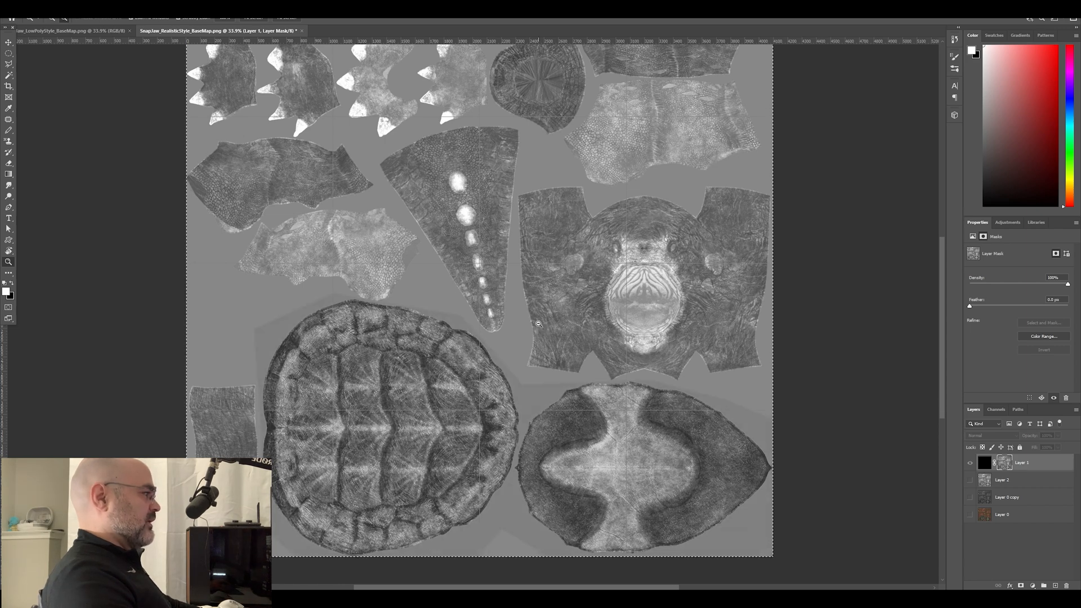
mouse_move(536, 441)
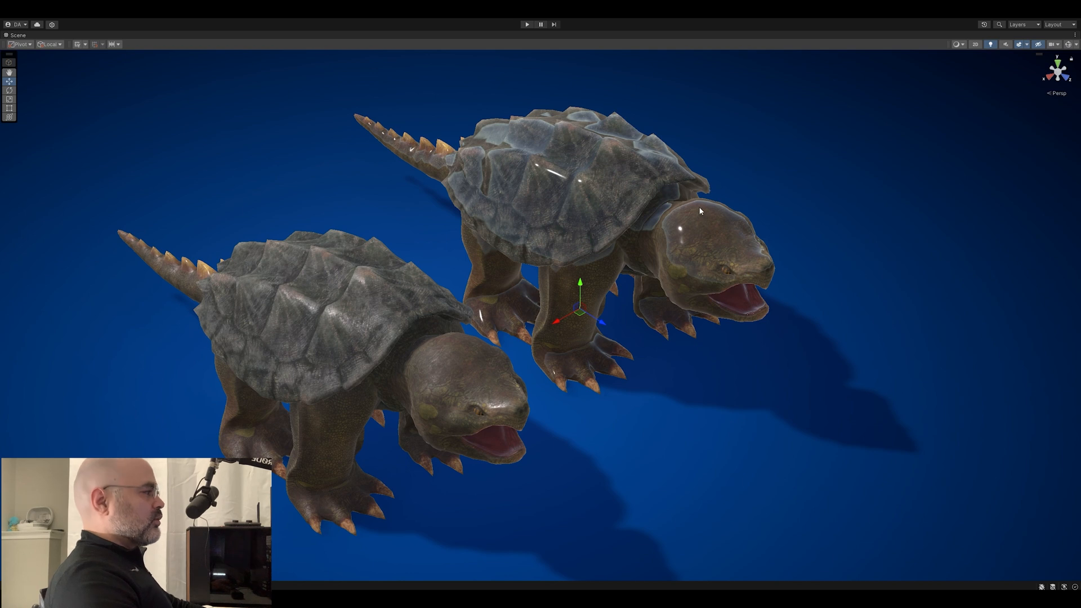
mouse_move(612, 264)
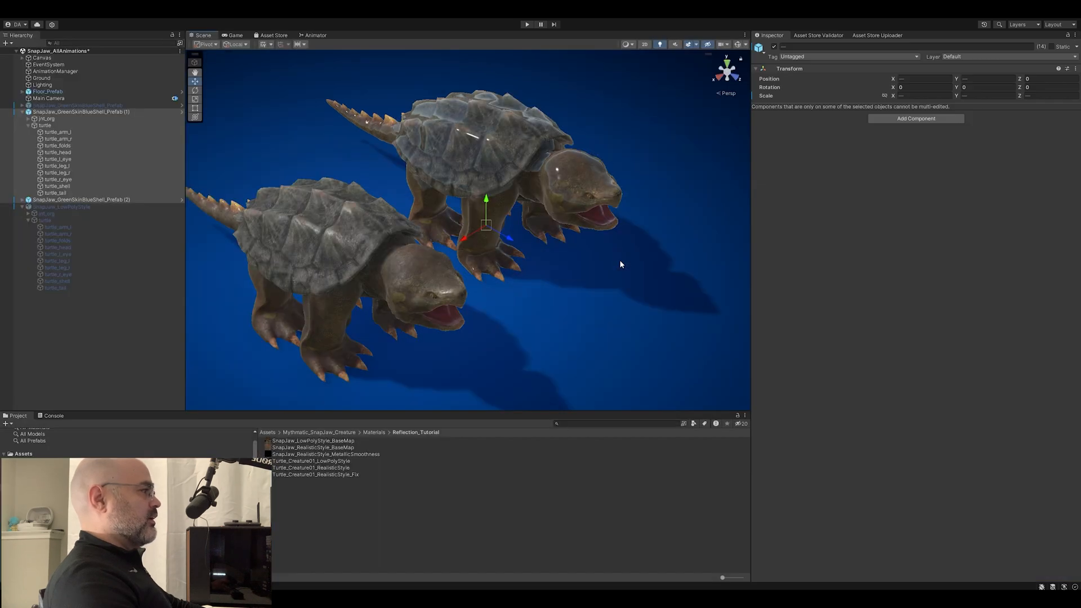
mouse_move(323, 477)
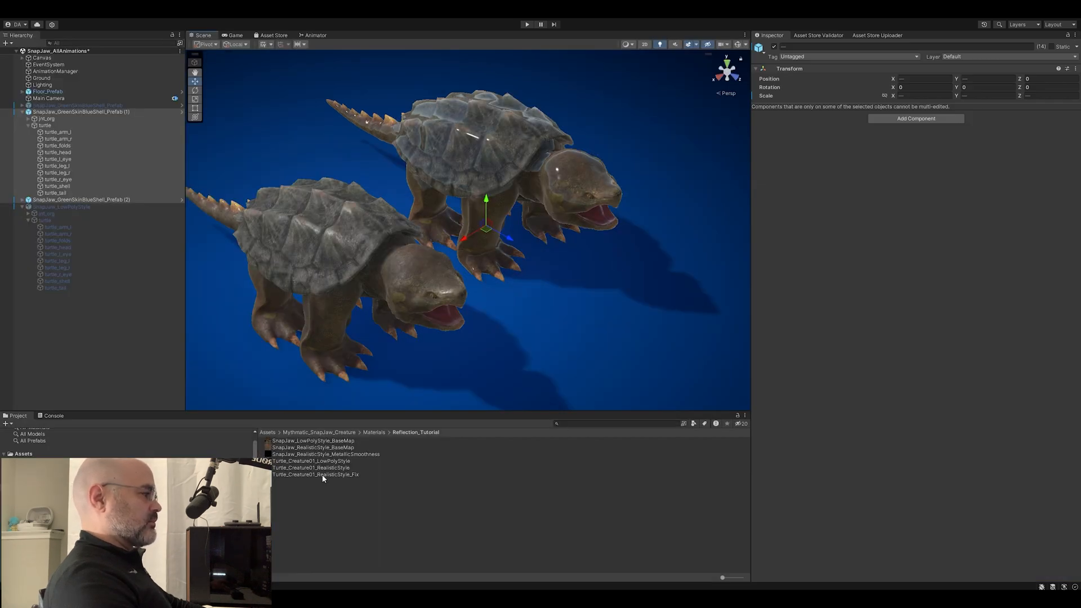
Step: Expand SnapJaw_GreenSkinBlueShell_Prefab (2) and select turtle_arm_r to see its RealisticStyle material
left_click(81, 200)
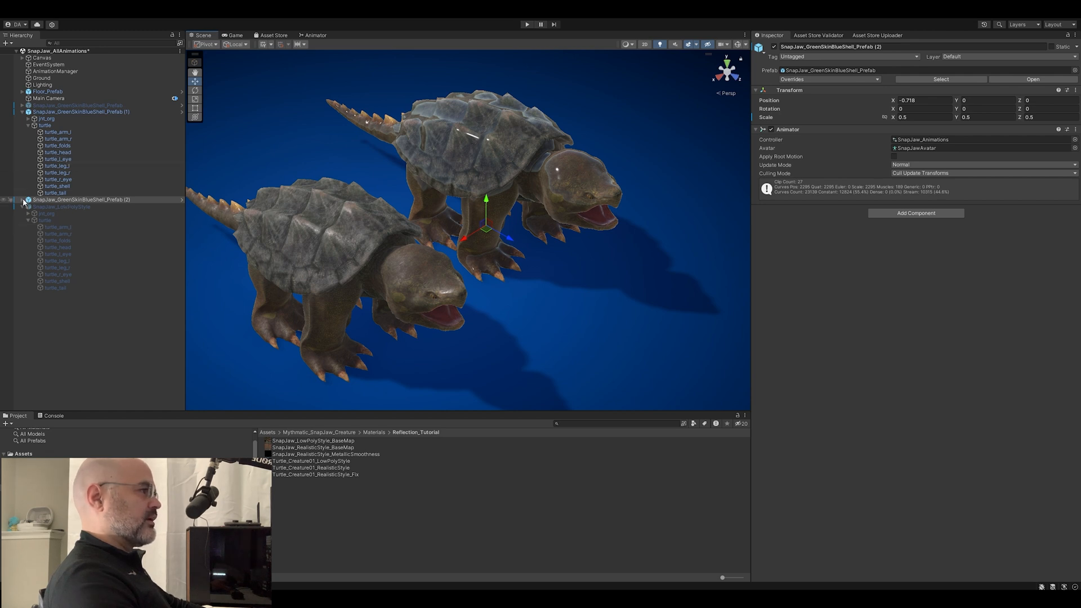
left_click(22, 208)
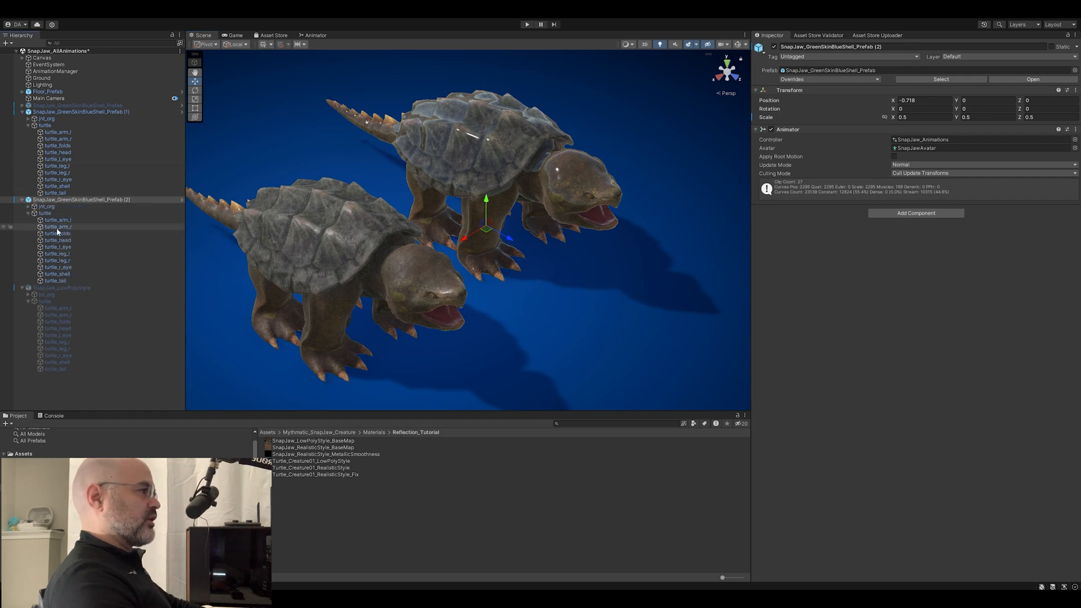
left_click(58, 227)
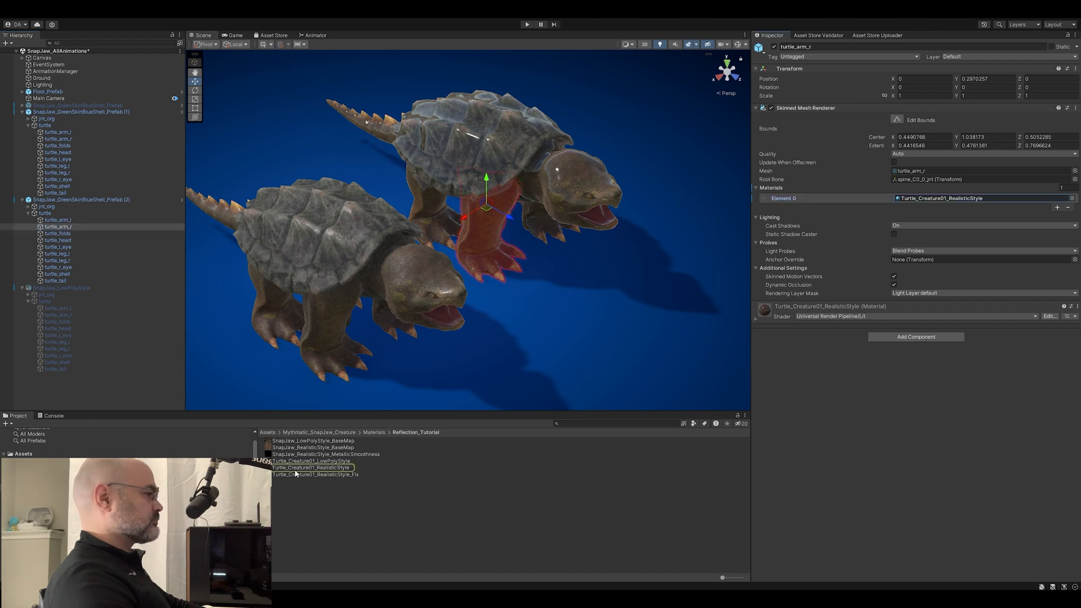
Step: Compare Turtle_Creature01_RealisticStyle with the Fix material's metallic map and smoothness 1
left_click(311, 468)
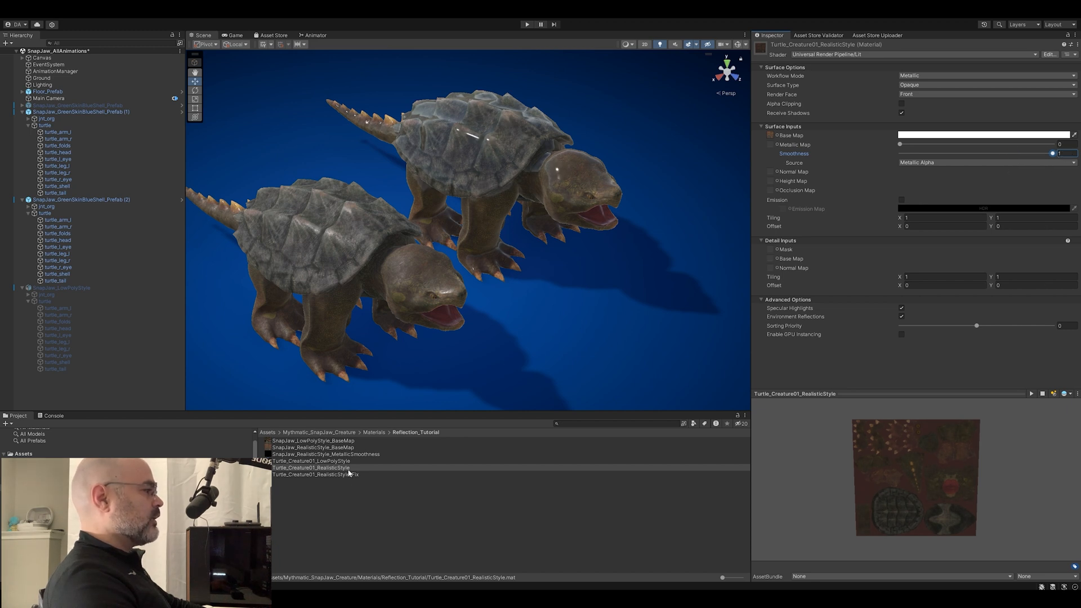
left_click(314, 474)
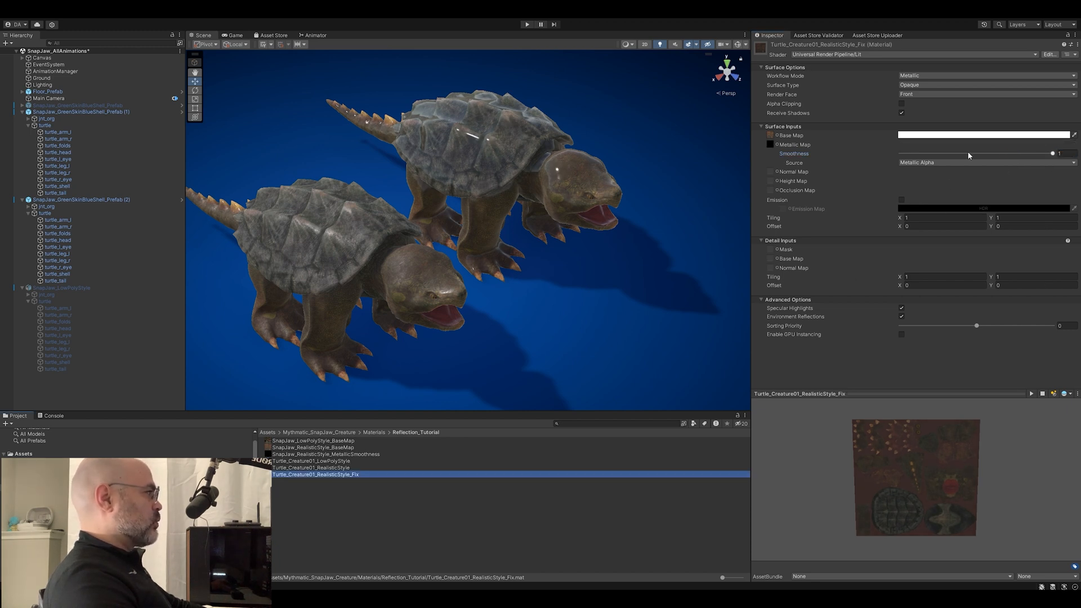